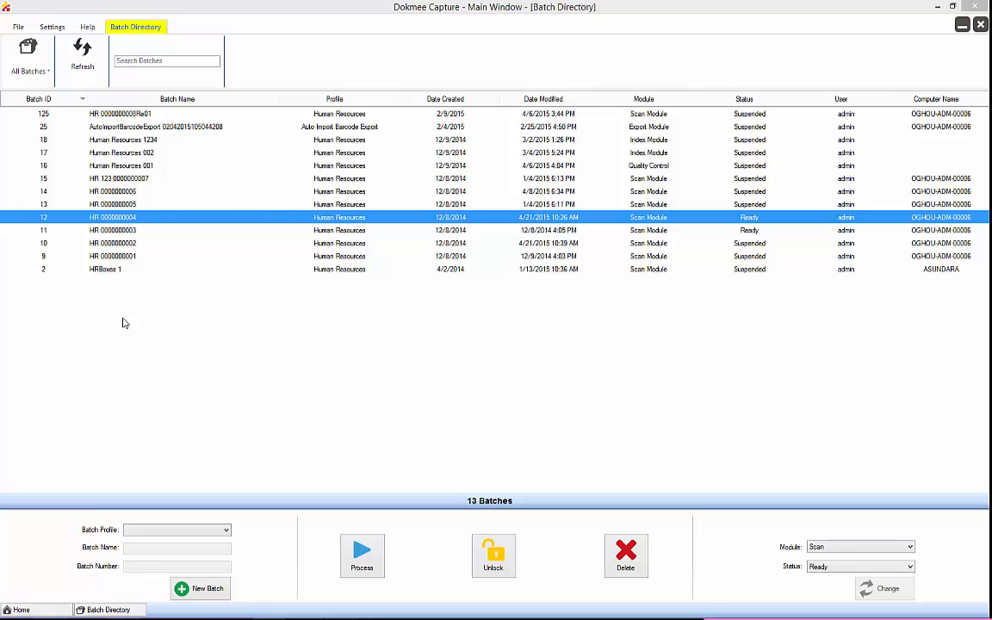
mouse_move(434, 331)
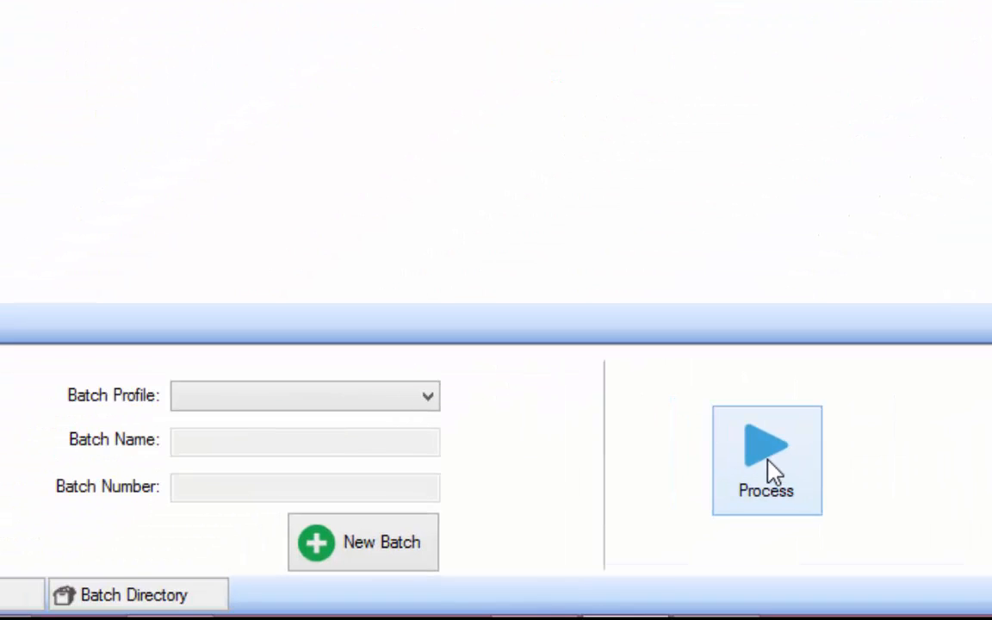
click(427, 394)
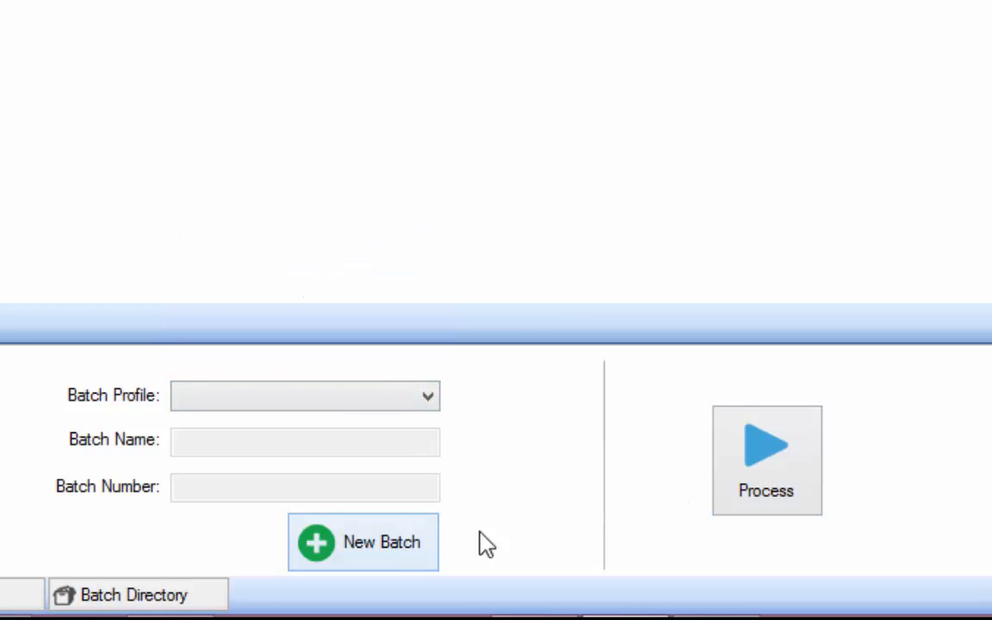
click(765, 461)
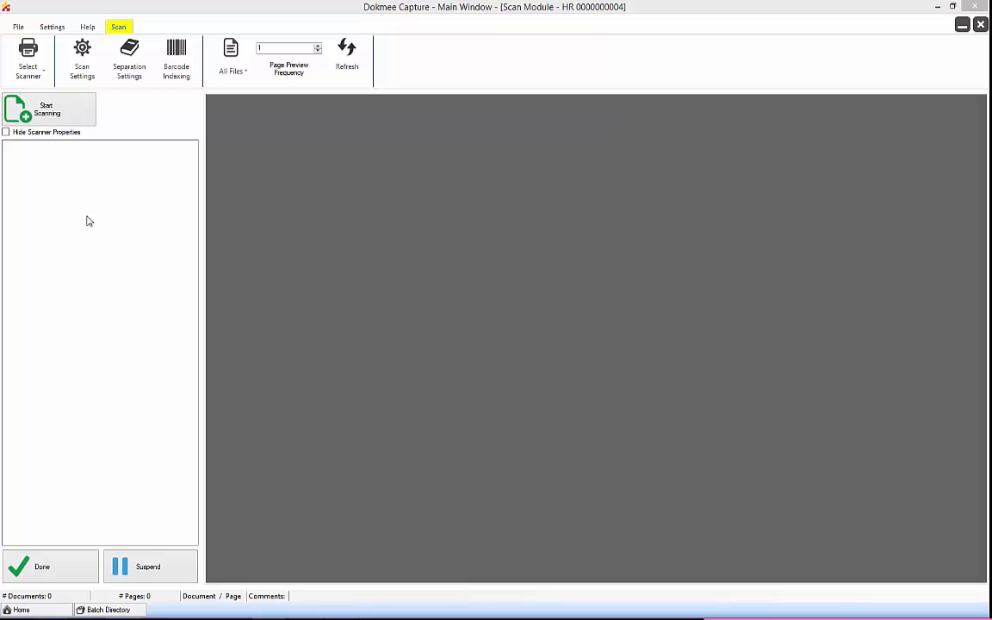
mouse_move(93, 155)
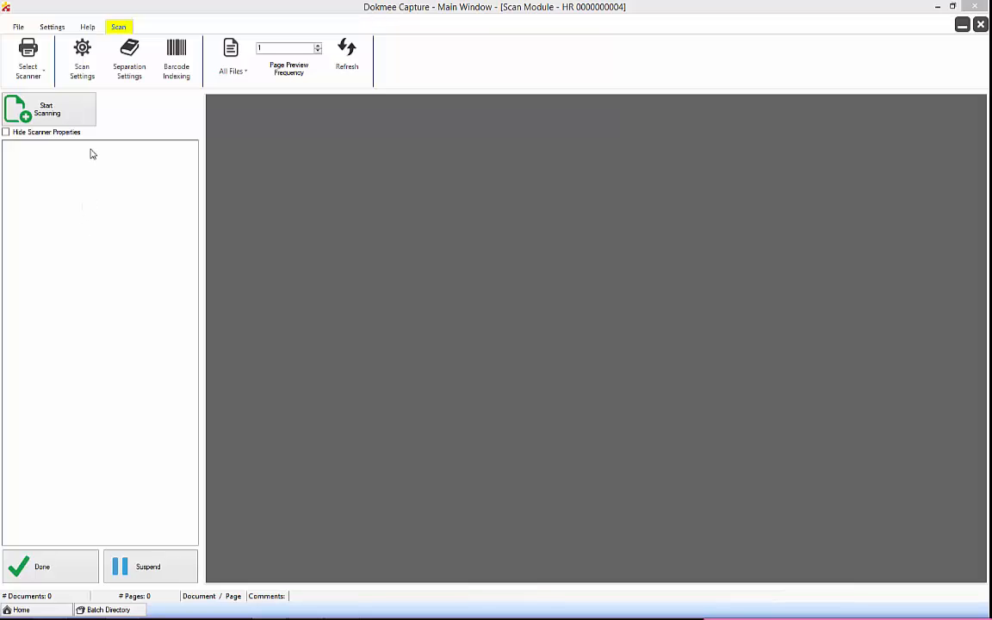
Bring up Scan Settings from the Scan ribbon.
click(28, 60)
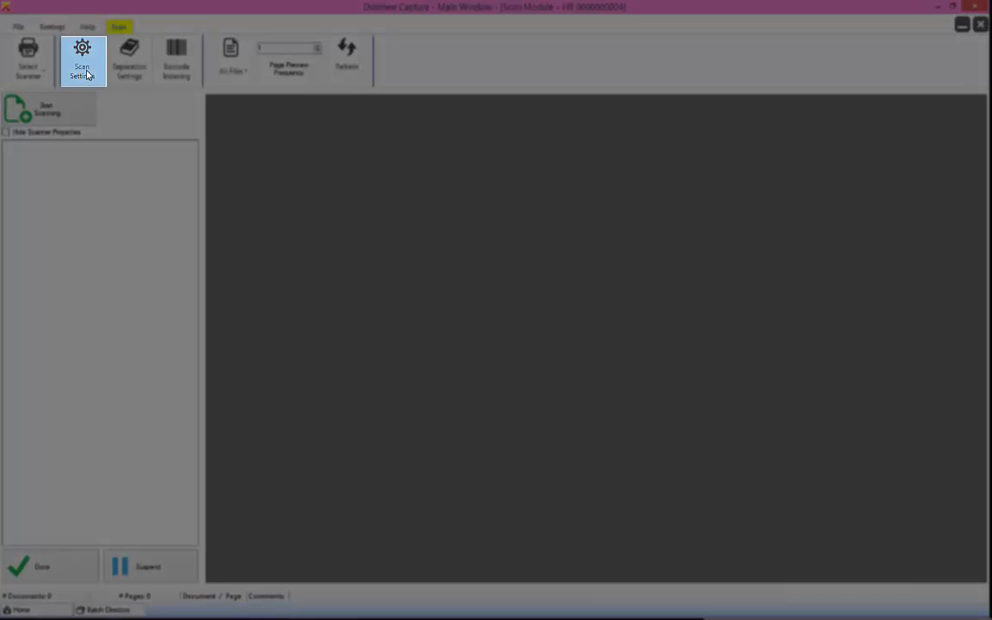
Set scanning to Duplex with Delete Blank Back Sides at a 2500-byte threshold.
click(83, 60)
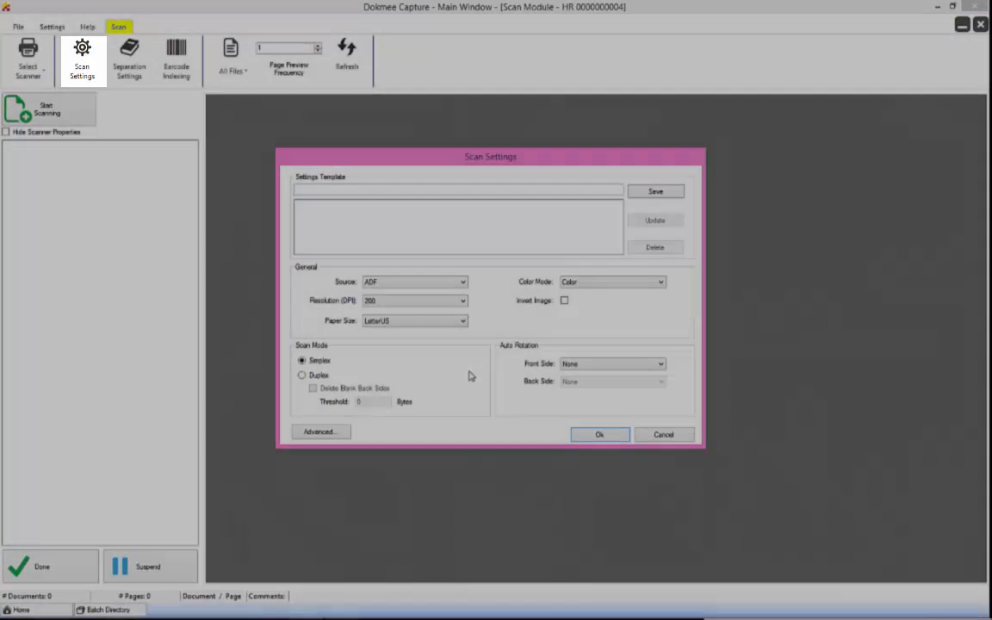
click(302, 376)
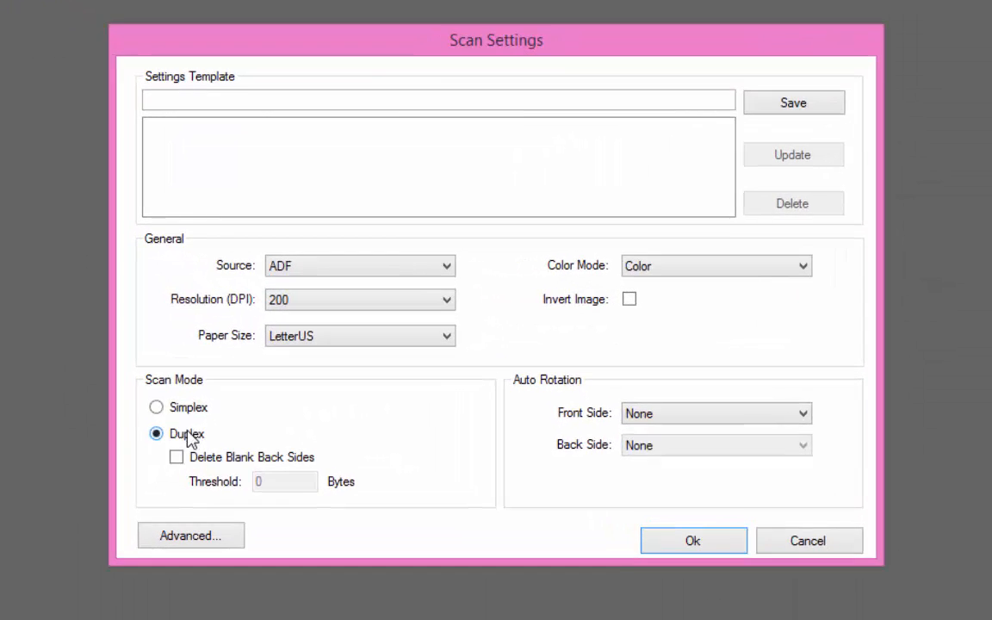
click(175, 458)
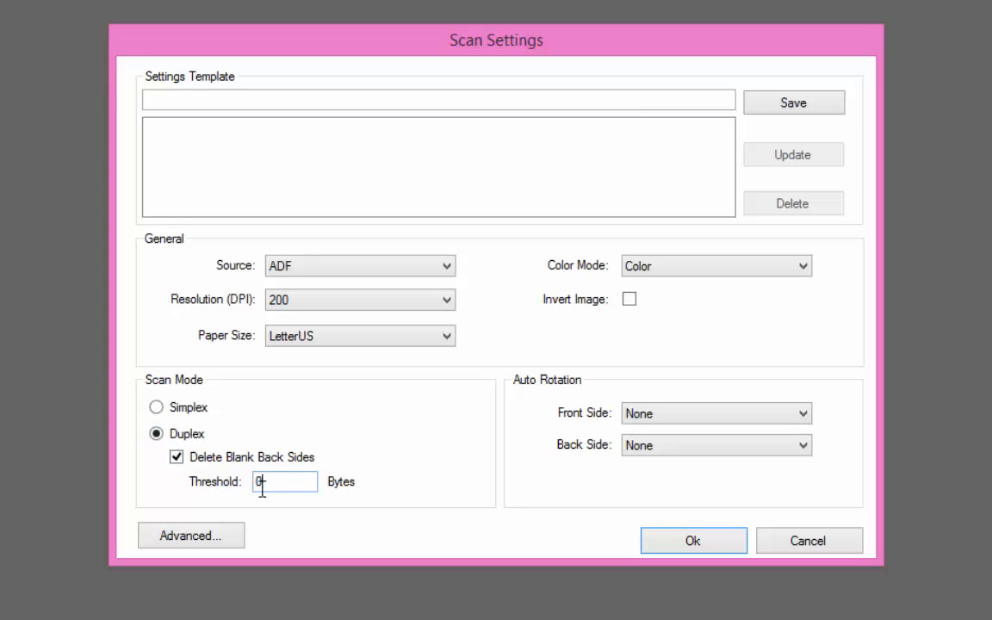
text(2500)
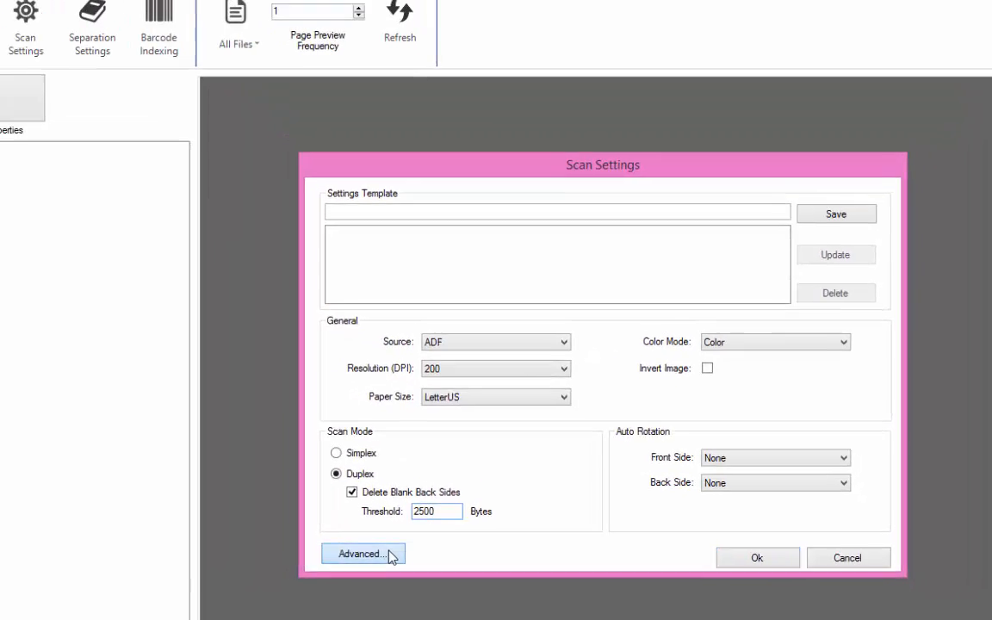
Switch the Canon driver's Scanning Side to Simplex and confirm the scan settings.
click(362, 555)
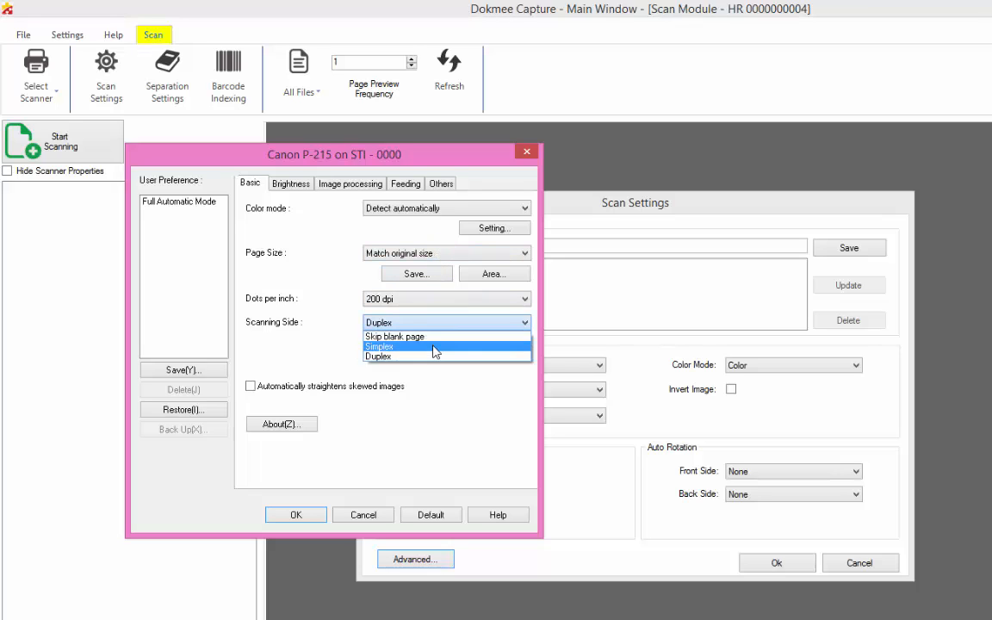
click(379, 346)
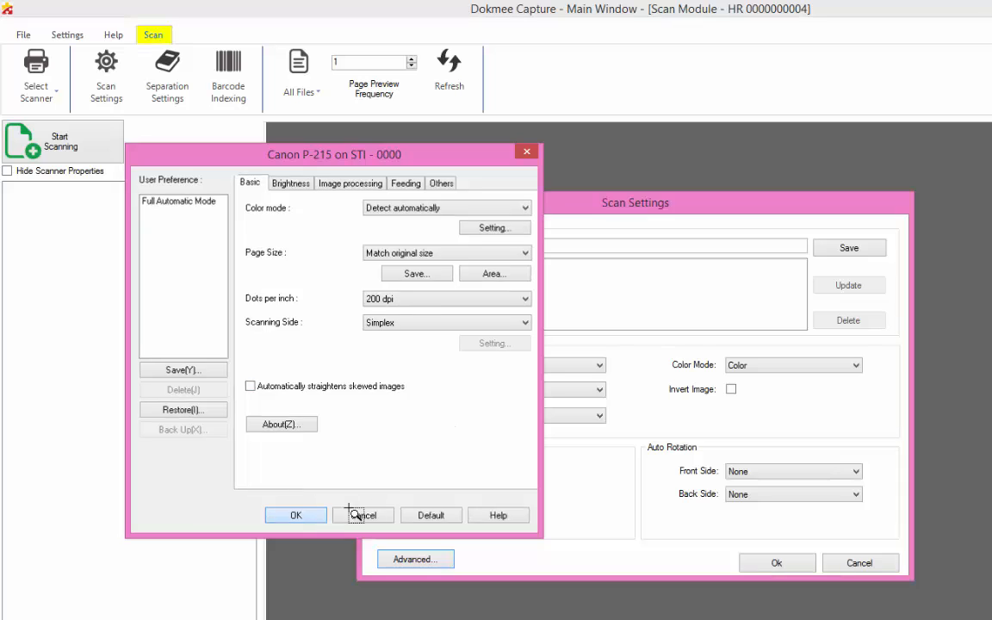
click(362, 515)
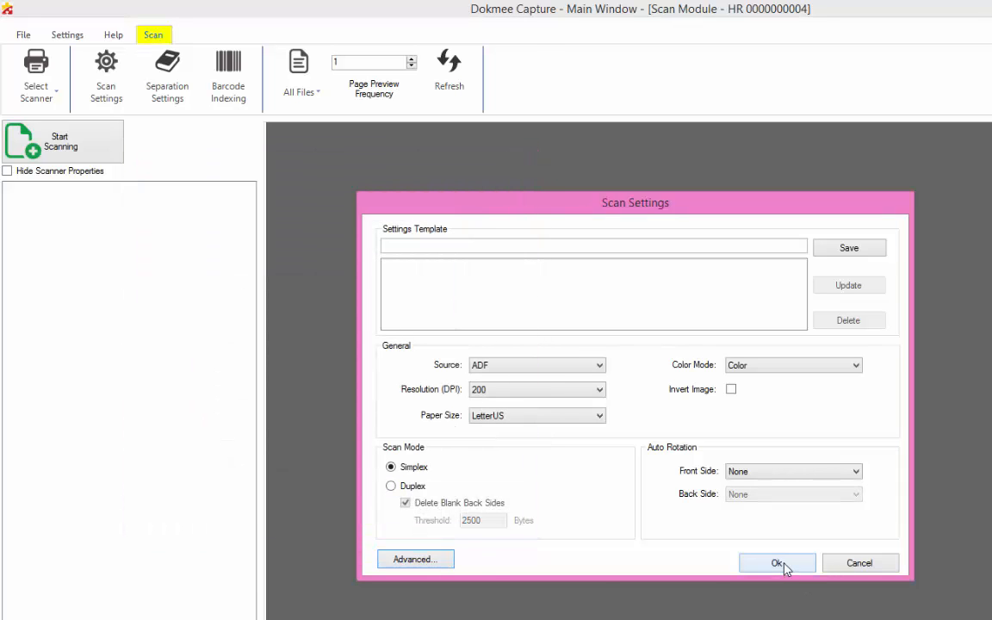
click(775, 561)
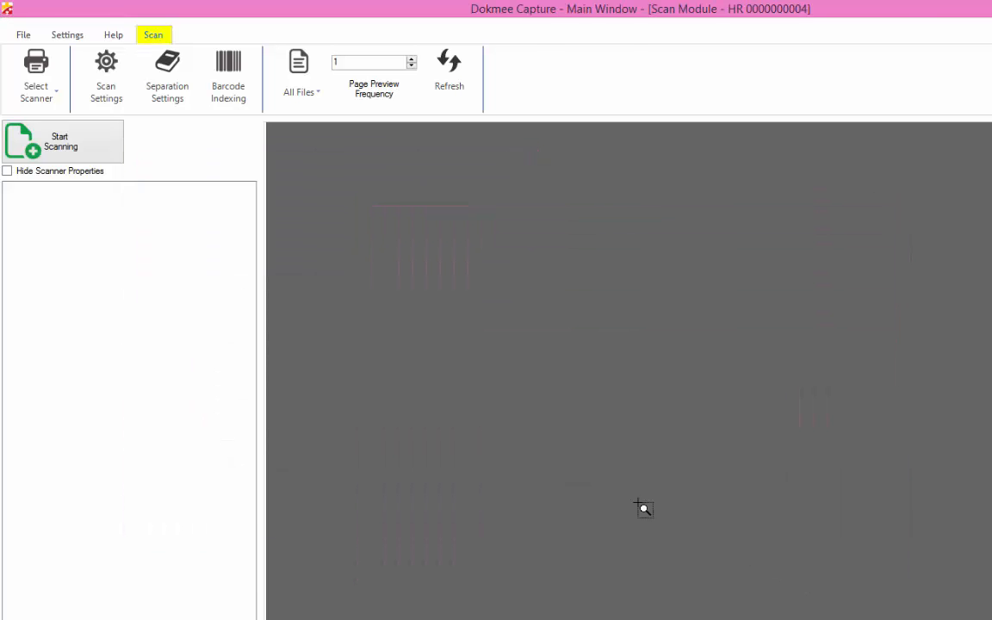
mouse_move(155, 227)
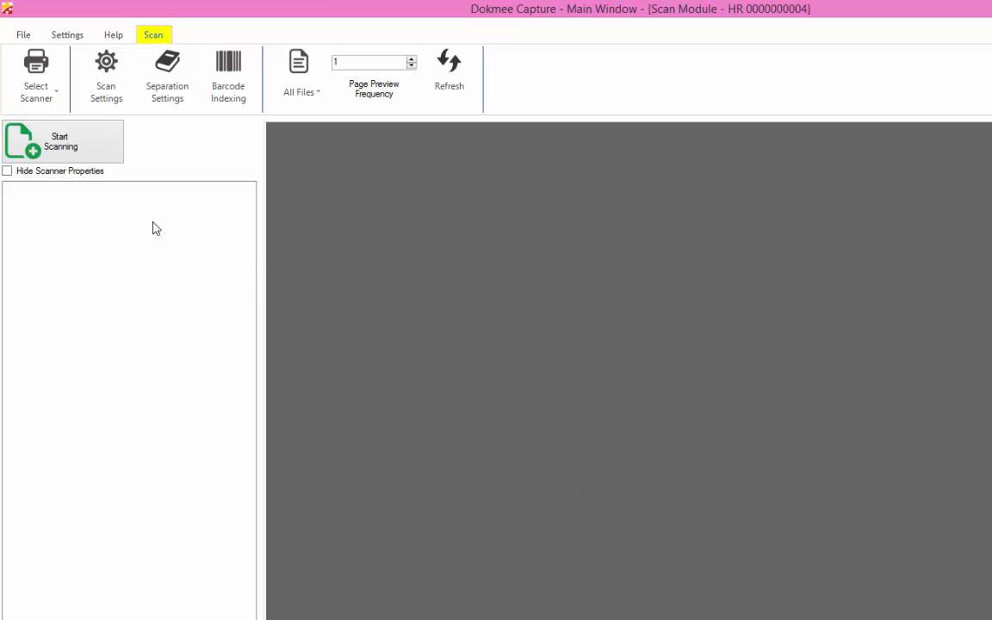
mouse_move(121, 207)
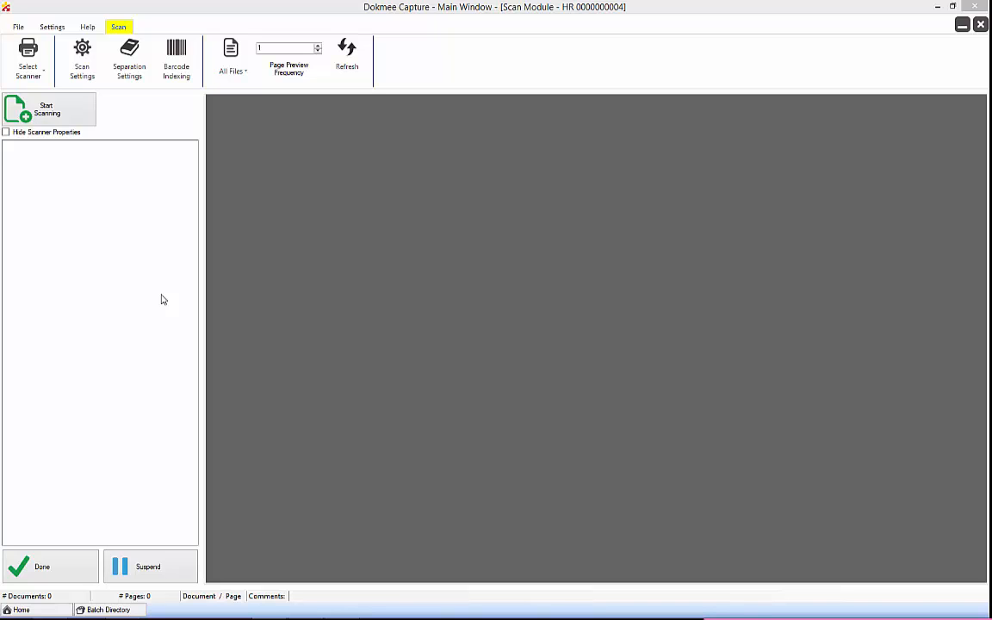
Bring up Separation Settings from the Scan ribbon.
click(129, 60)
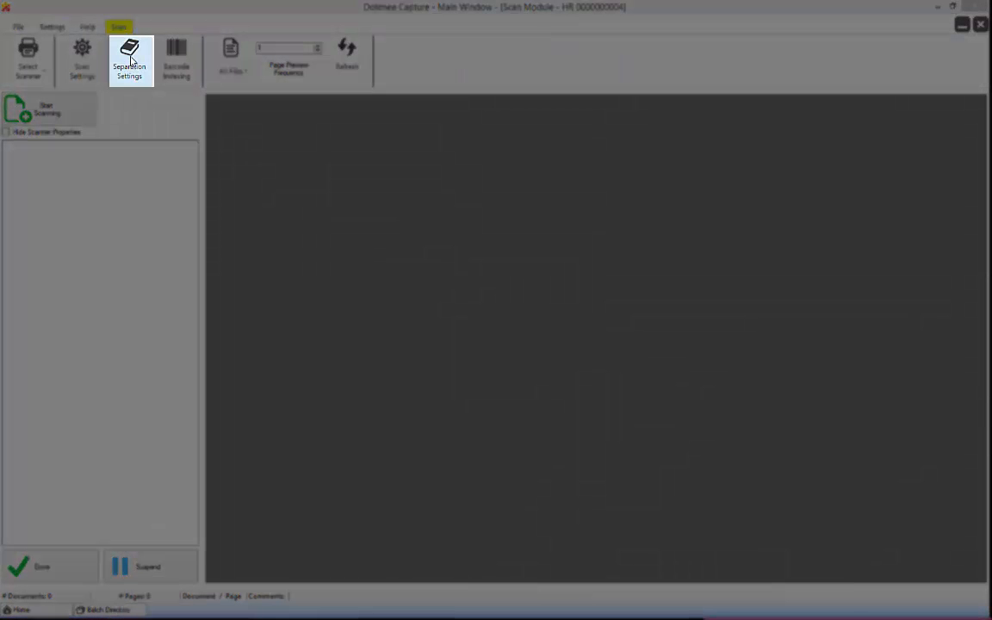
Choose the Separator option with Code39 as the separator barcode type.
click(129, 60)
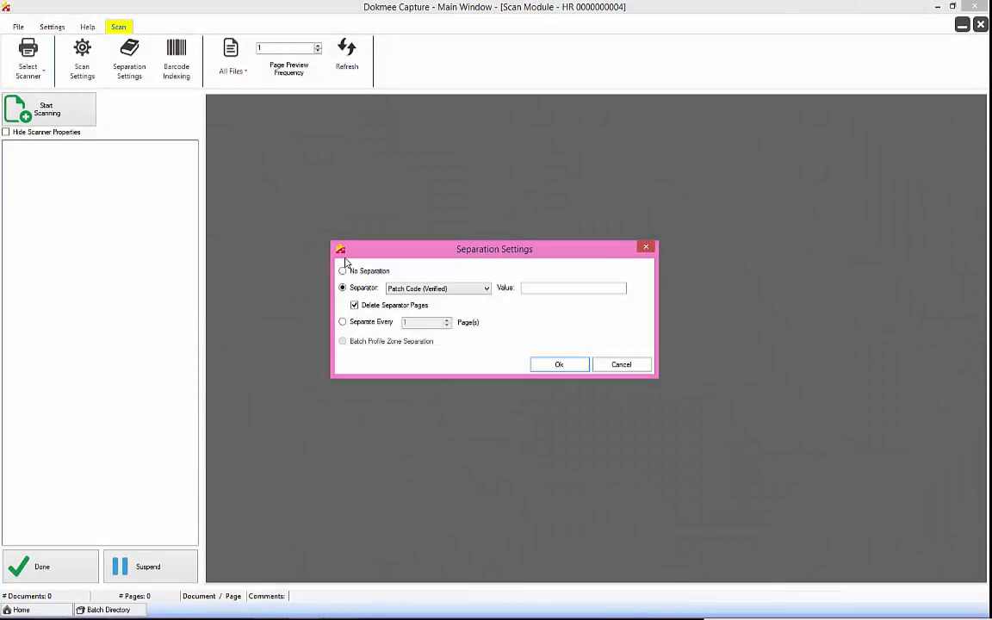
click(343, 270)
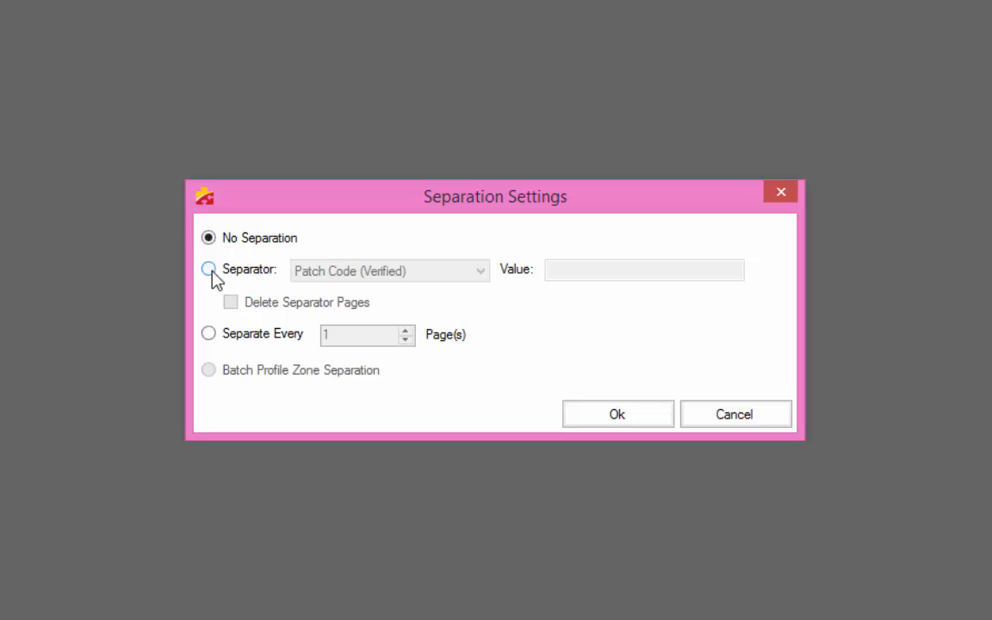
click(209, 269)
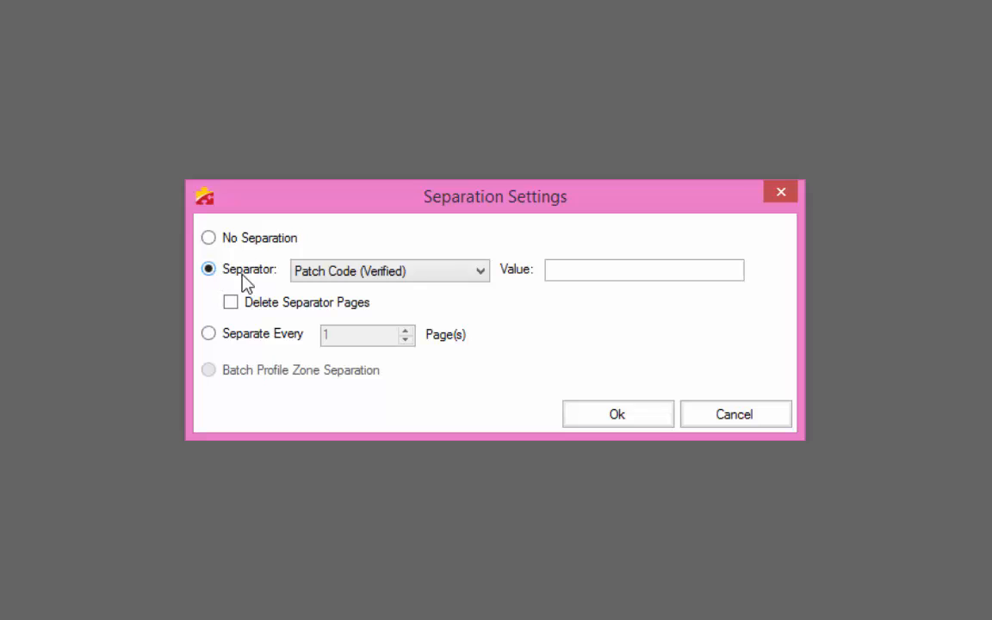
click(479, 270)
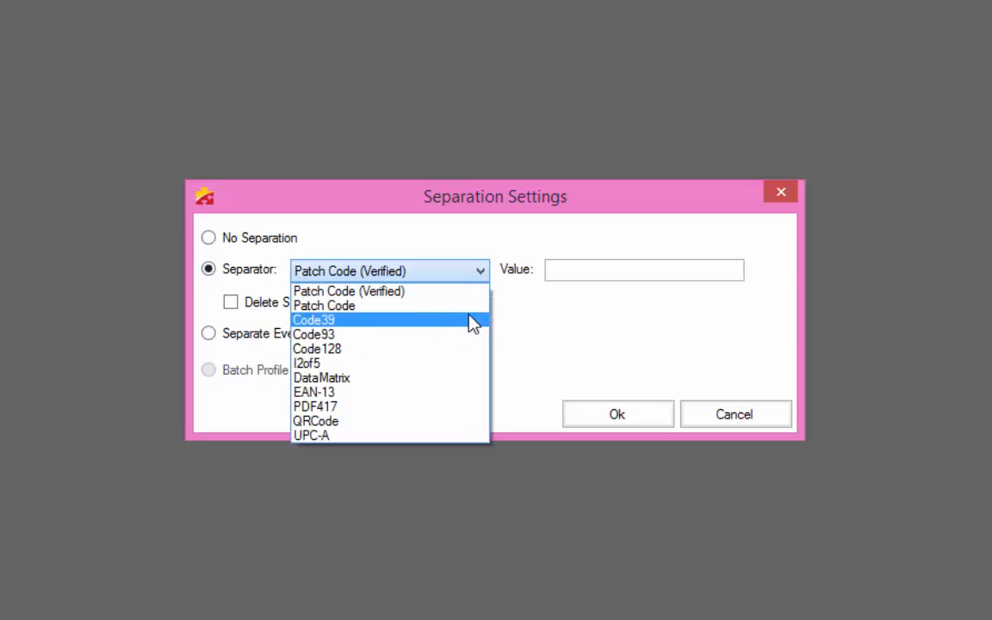
mouse_move(465, 361)
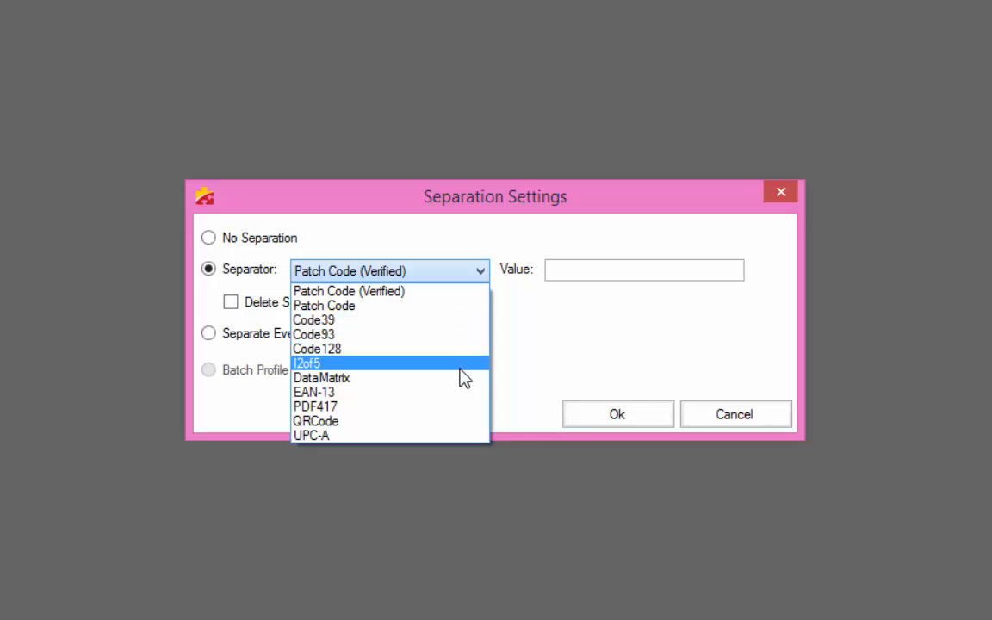
mouse_move(465, 335)
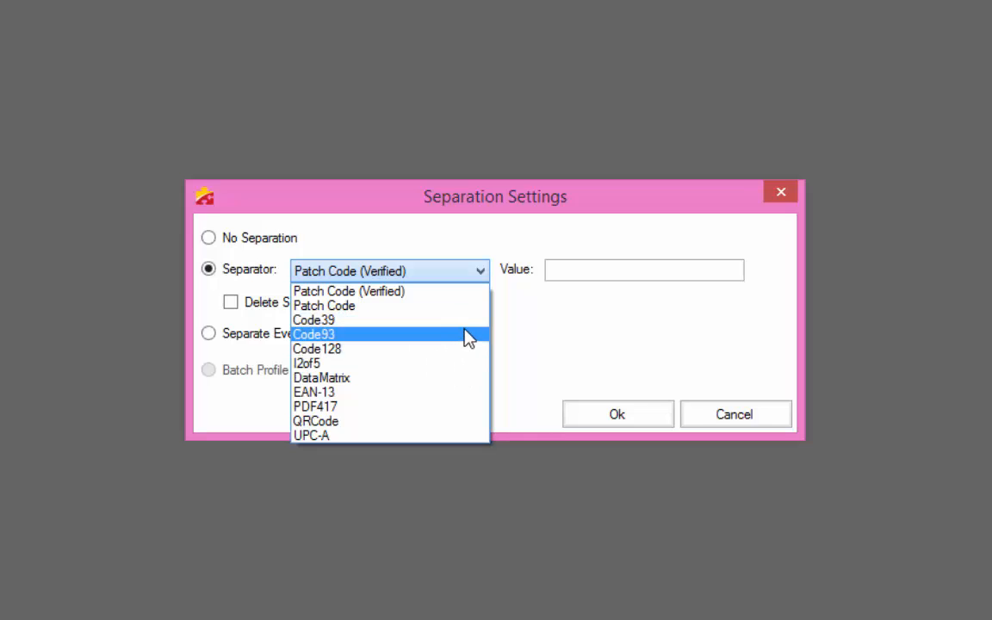
click(314, 318)
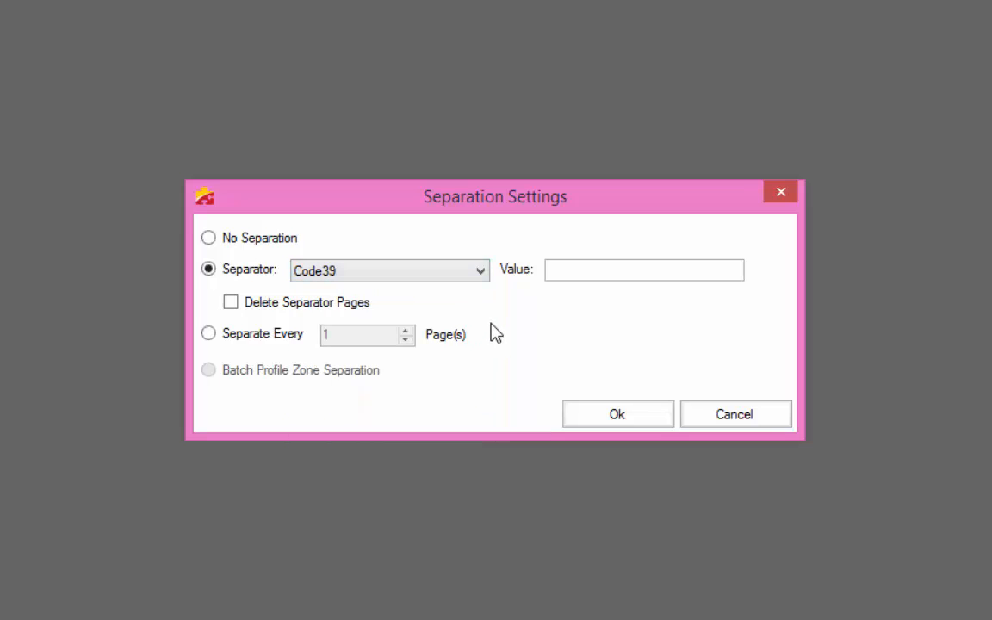
Enter the separator value 'Separator' and leave Delete Separator Pages unchecked.
click(644, 269)
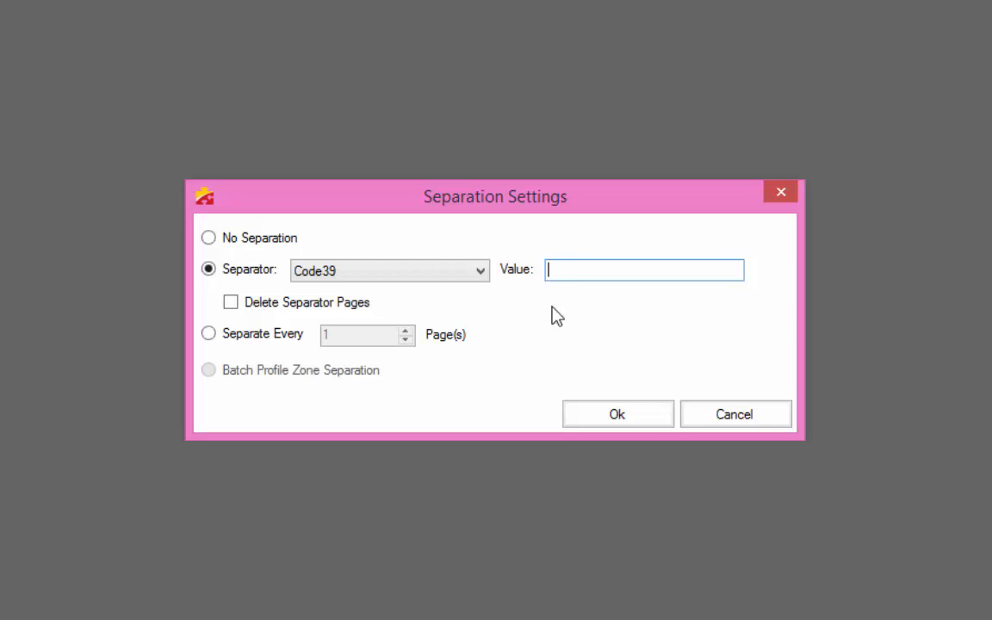
text(Separa)
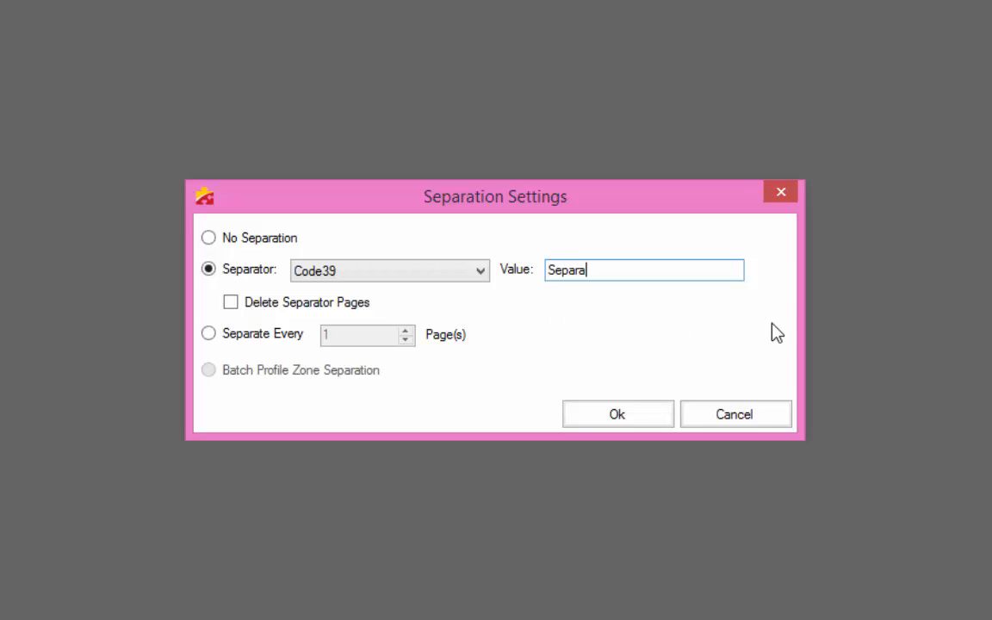
text(tor)
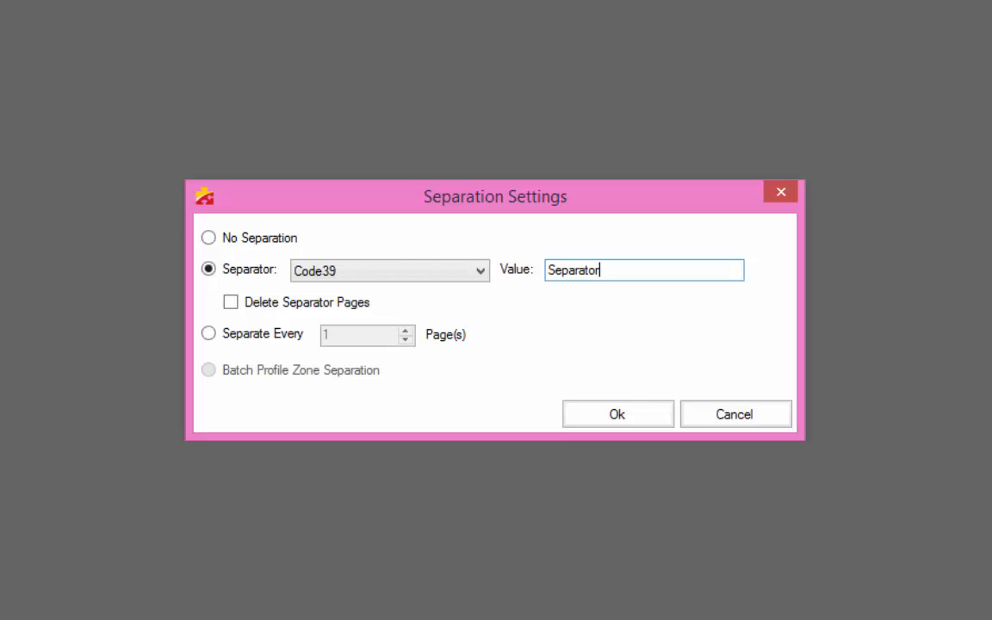
mouse_move(679, 324)
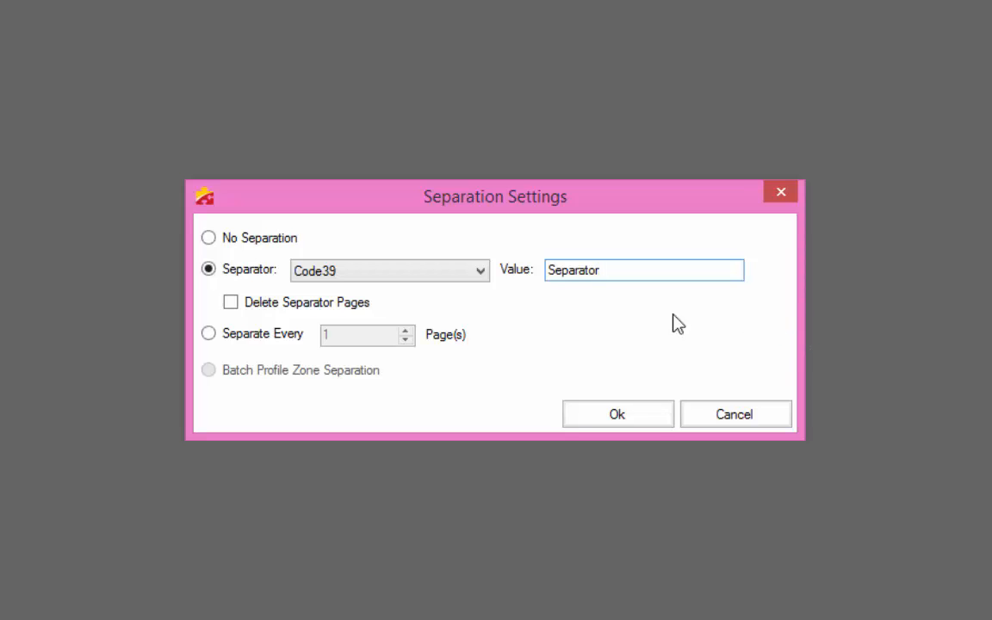
mouse_move(516, 307)
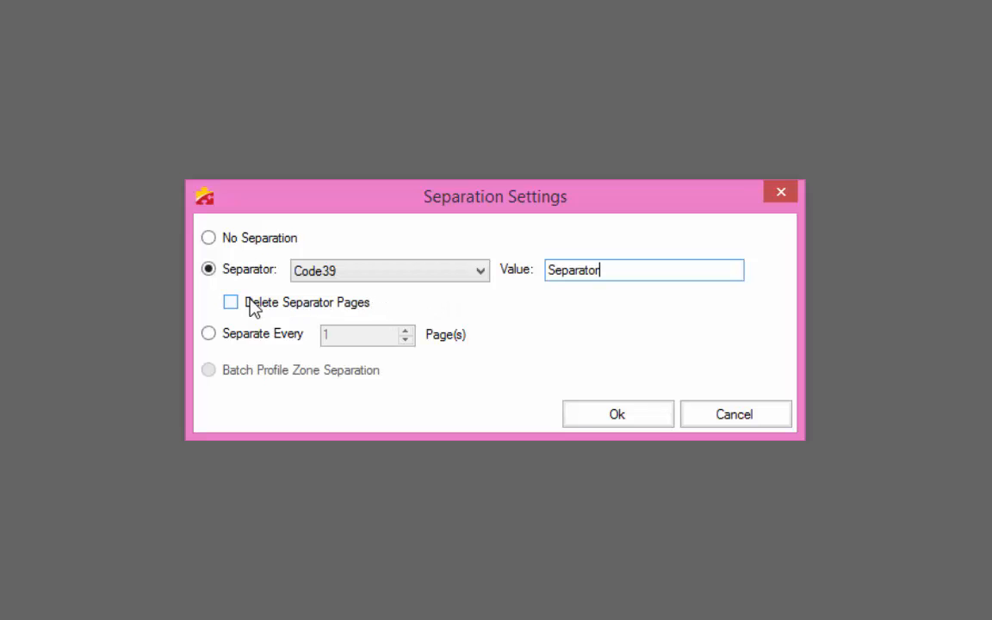
click(231, 303)
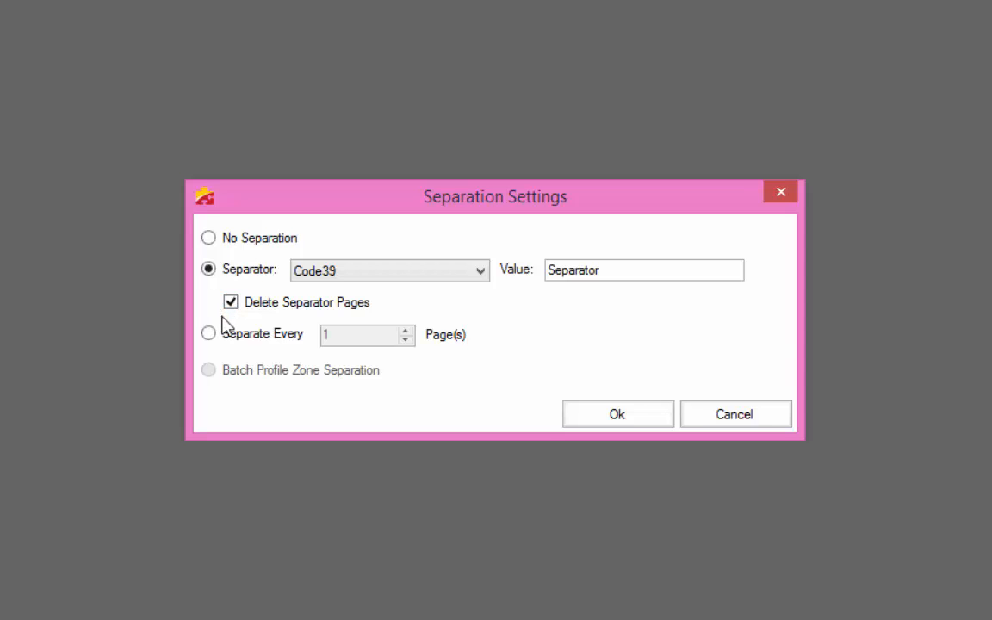
mouse_move(231, 302)
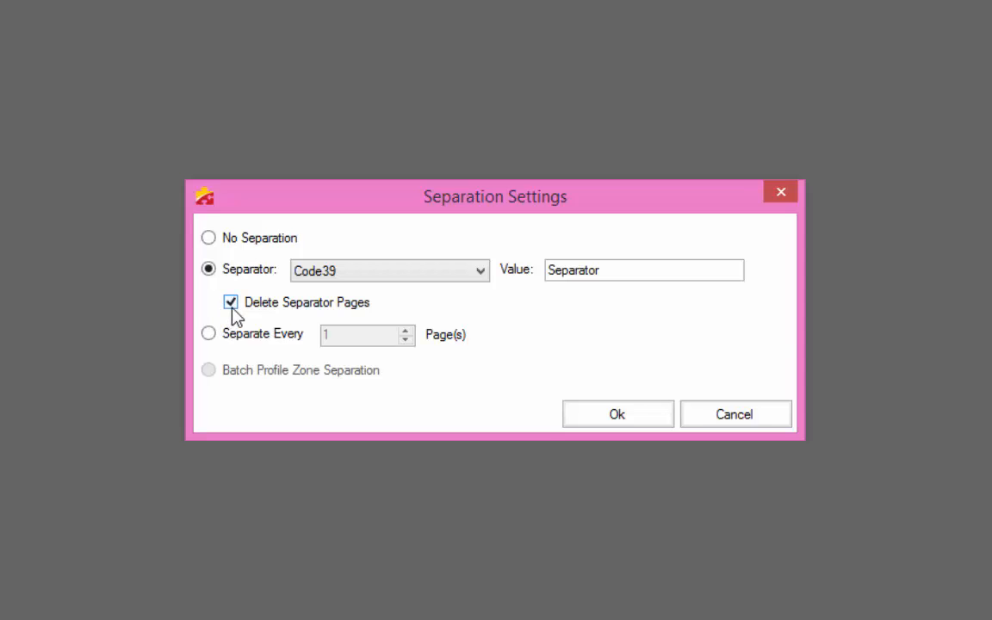
click(230, 303)
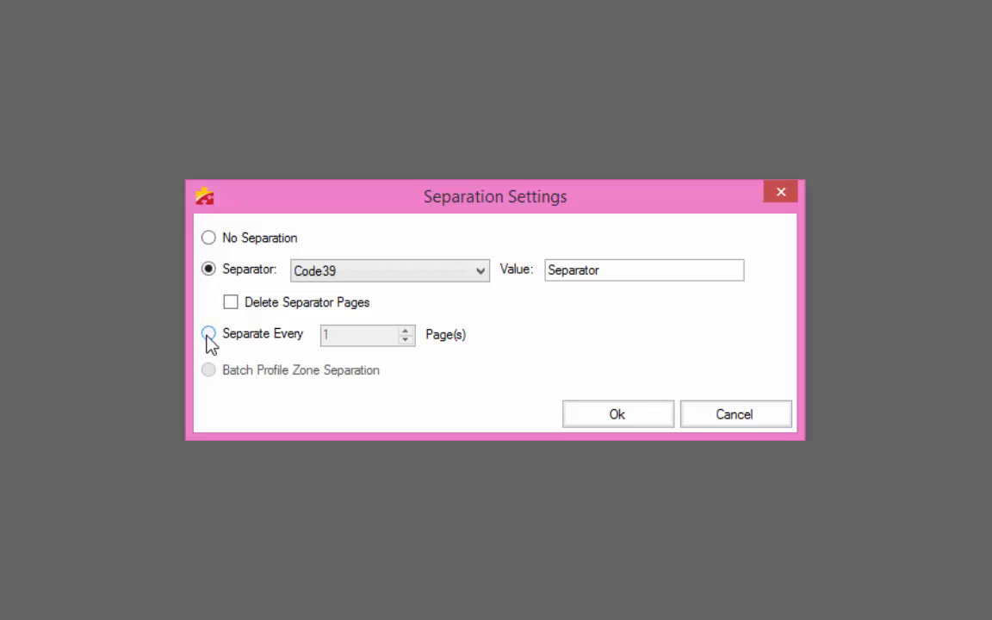
Select Separate Every and lower it to 2 pages per document.
click(208, 334)
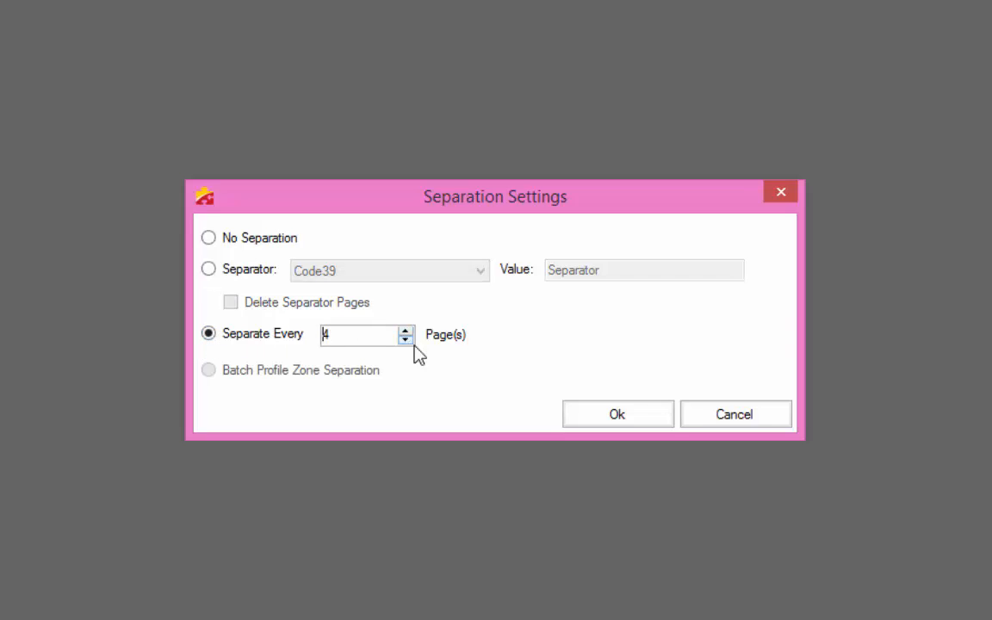
mouse_move(503, 382)
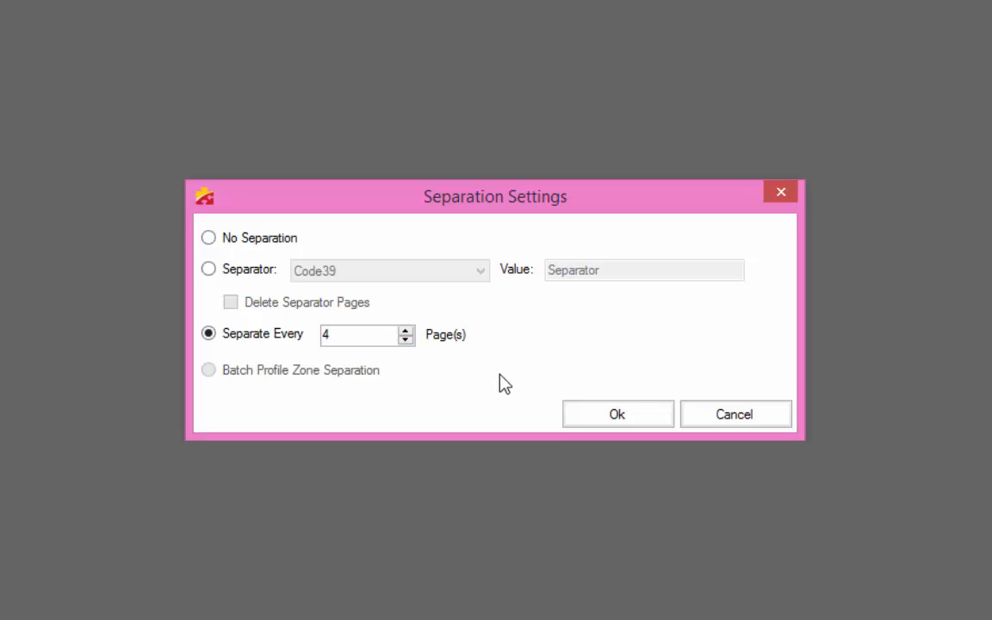
mouse_move(445, 362)
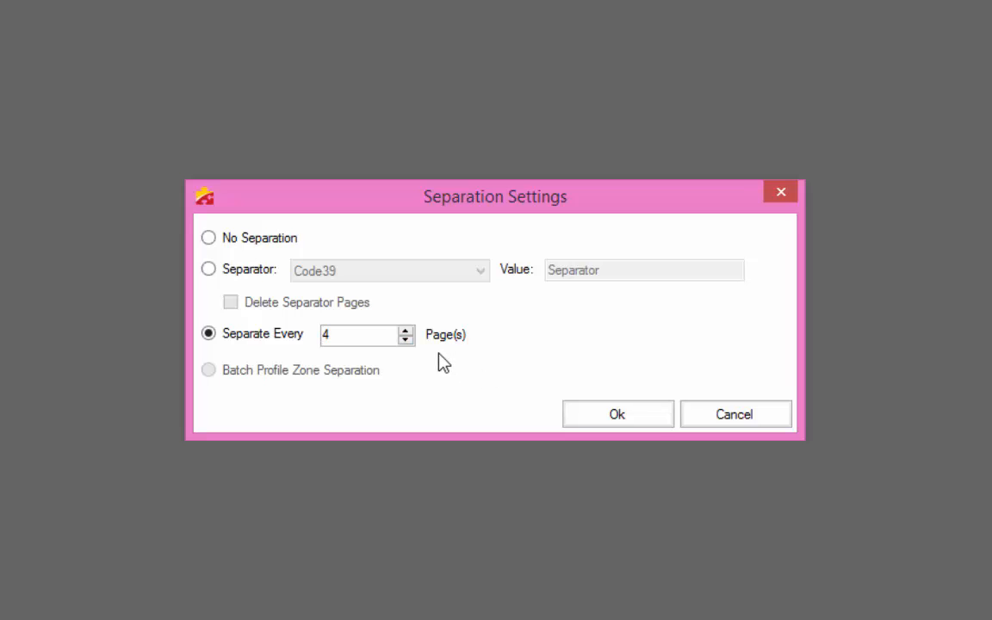
click(361, 334)
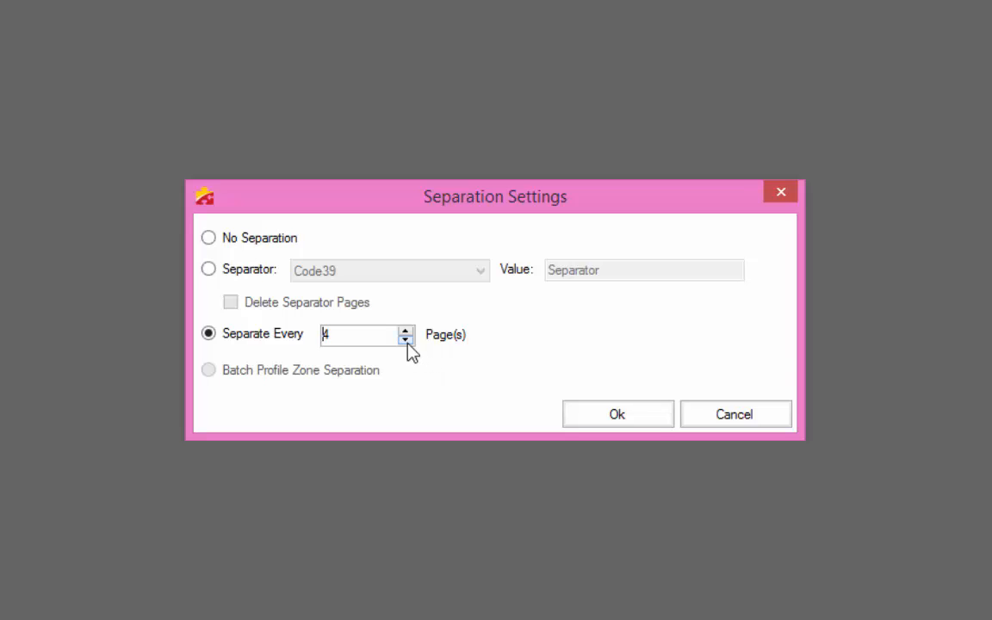
click(407, 339)
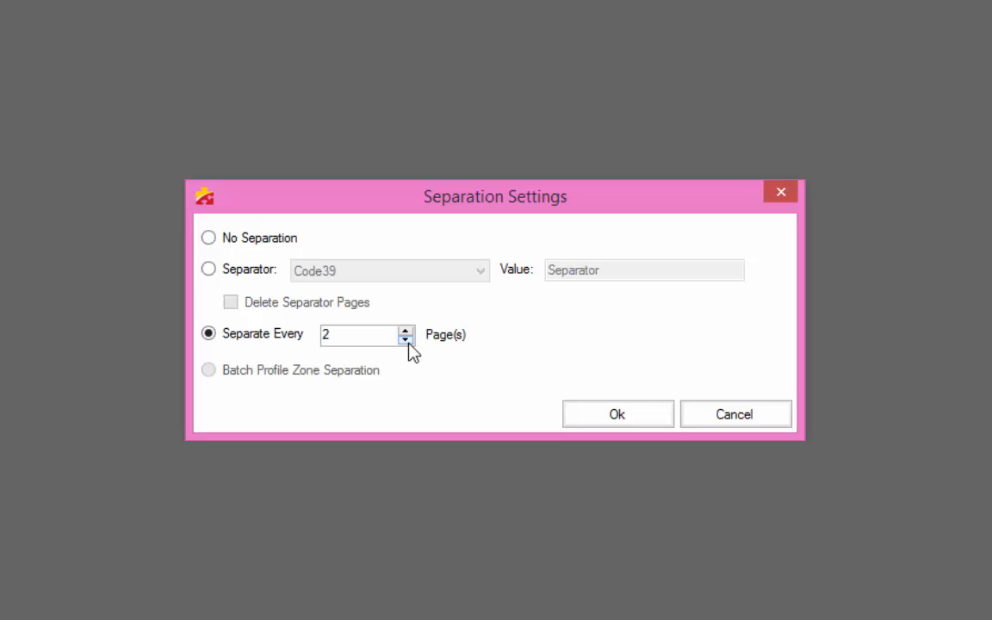
mouse_move(458, 403)
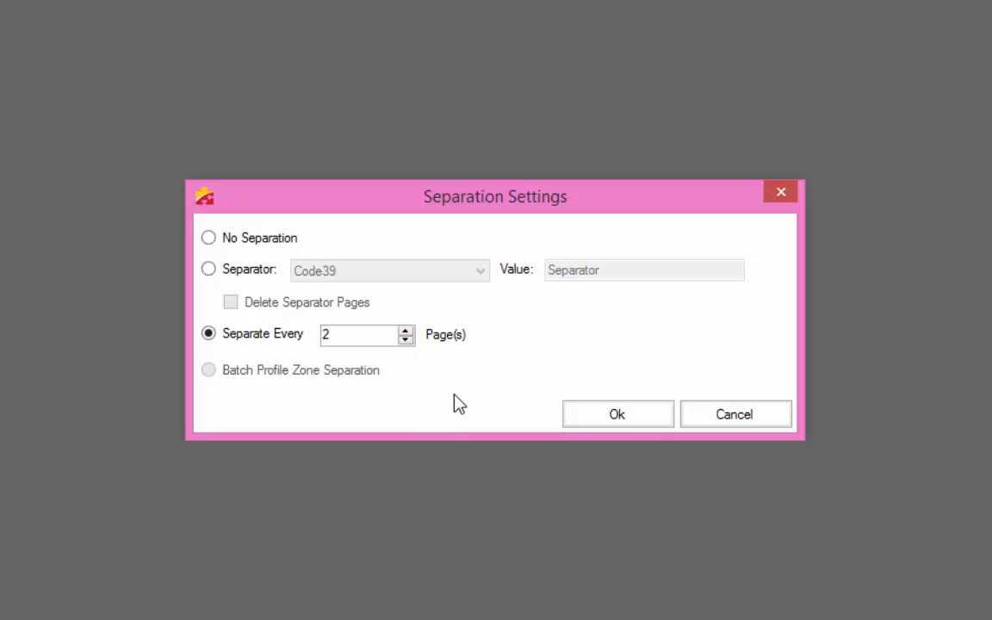
click(353, 334)
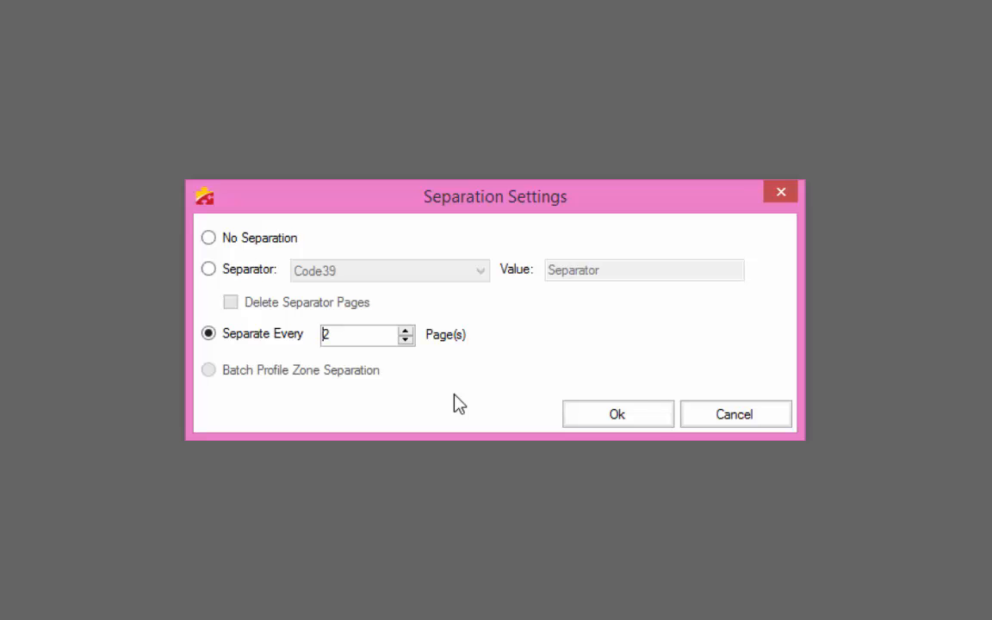
mouse_move(245, 386)
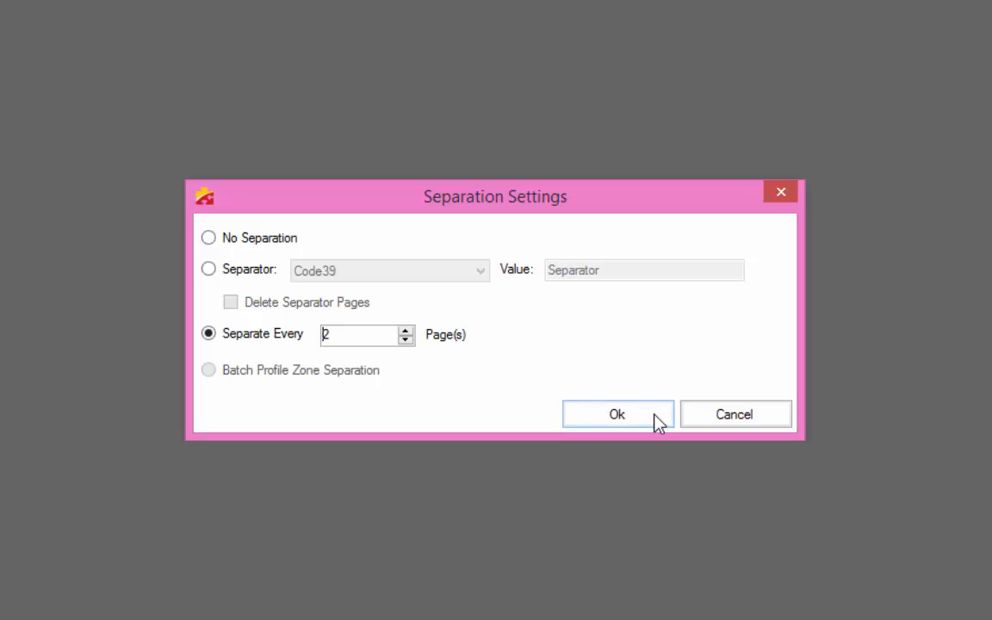
Confirm the every-2-pages separation and return to the Scan Module.
click(616, 413)
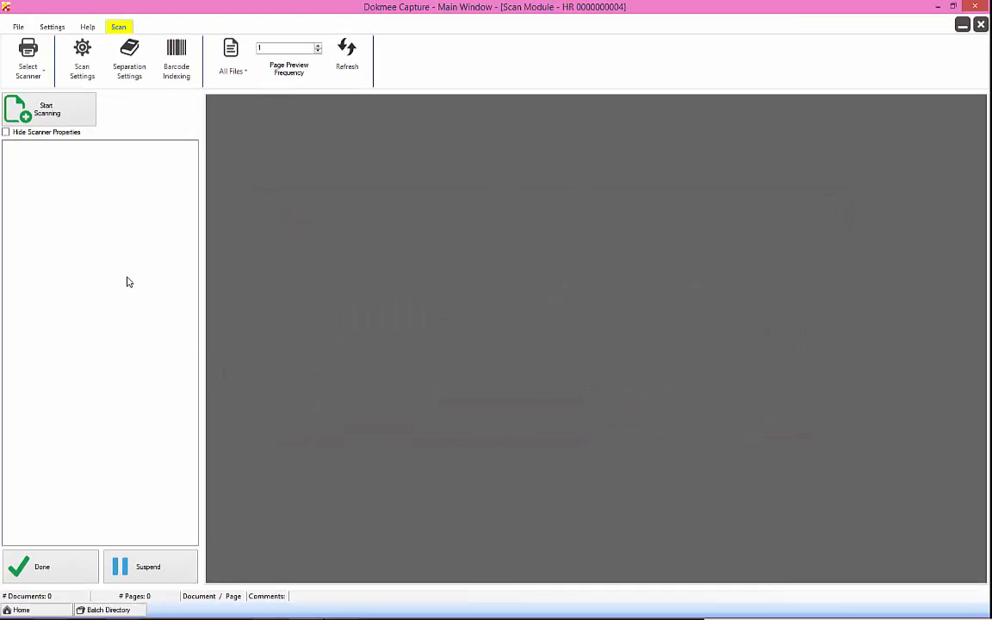
mouse_move(124, 258)
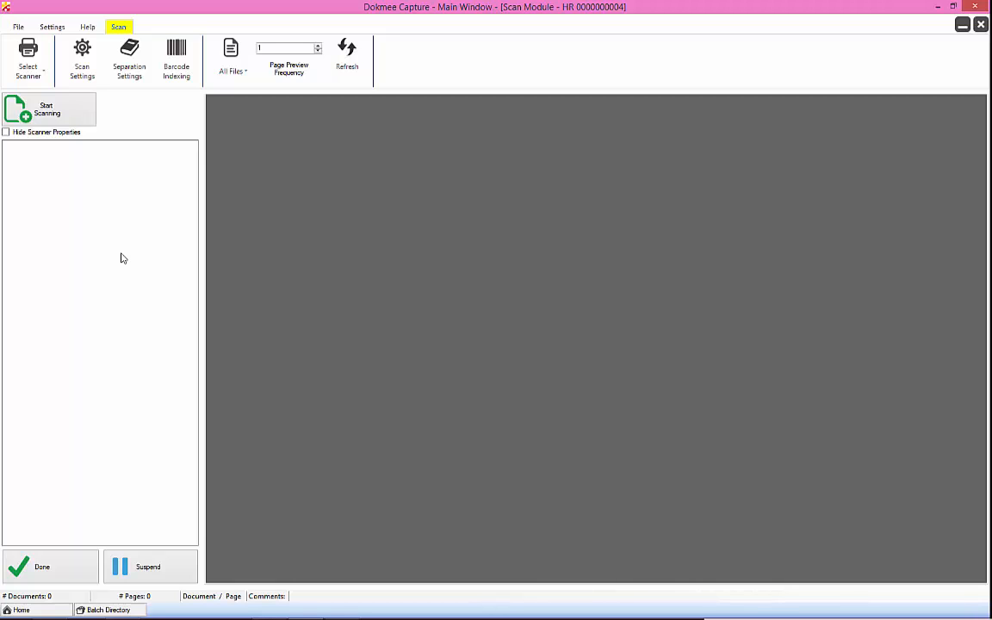
mouse_move(127, 296)
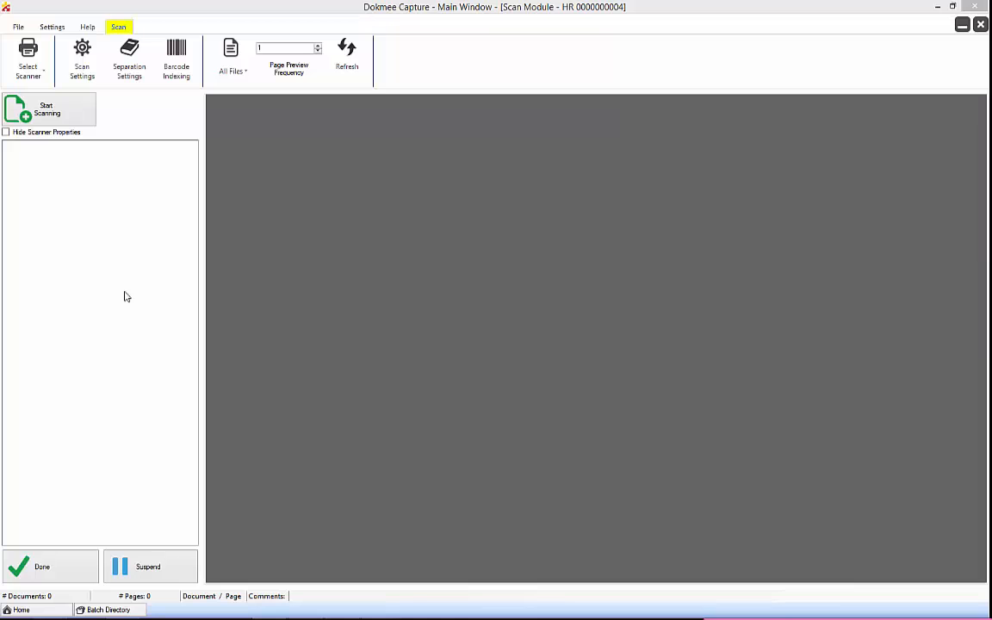
mouse_move(127, 181)
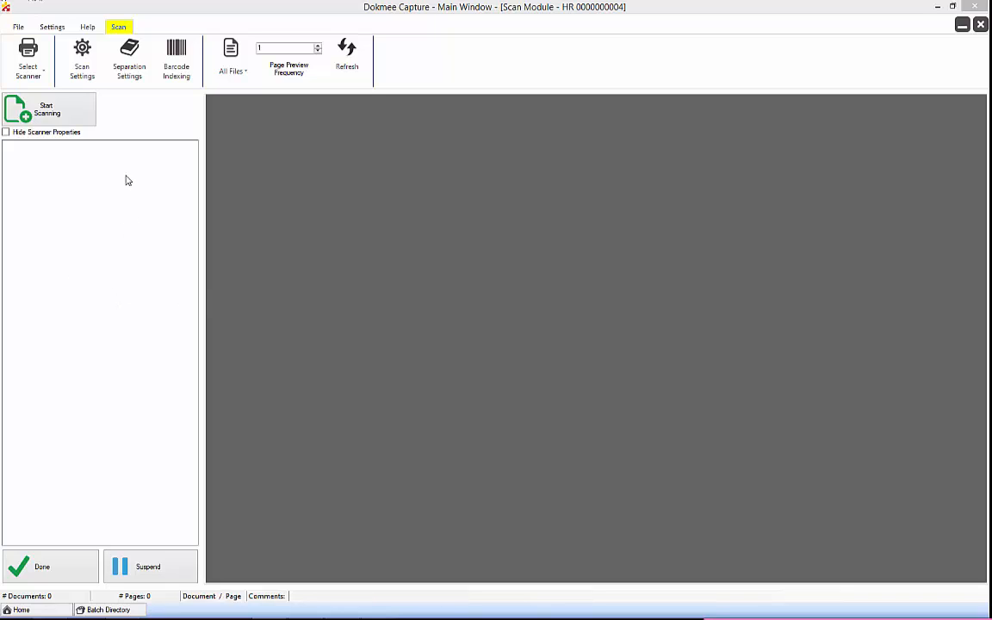
mouse_move(176, 61)
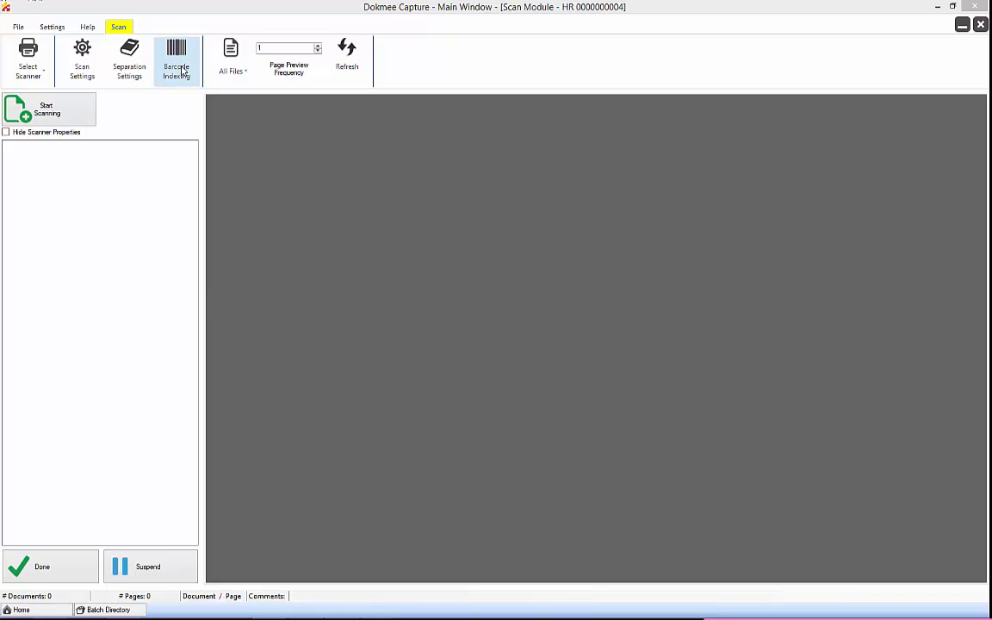
Bring up the Barcode Indexing dialog from the Scan ribbon.
click(176, 60)
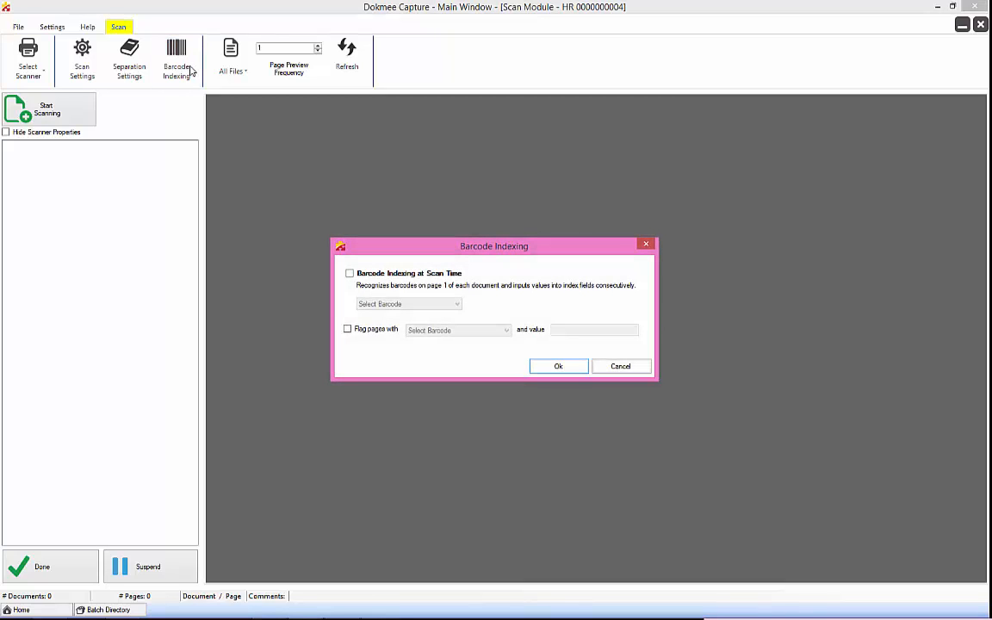
mouse_move(284, 199)
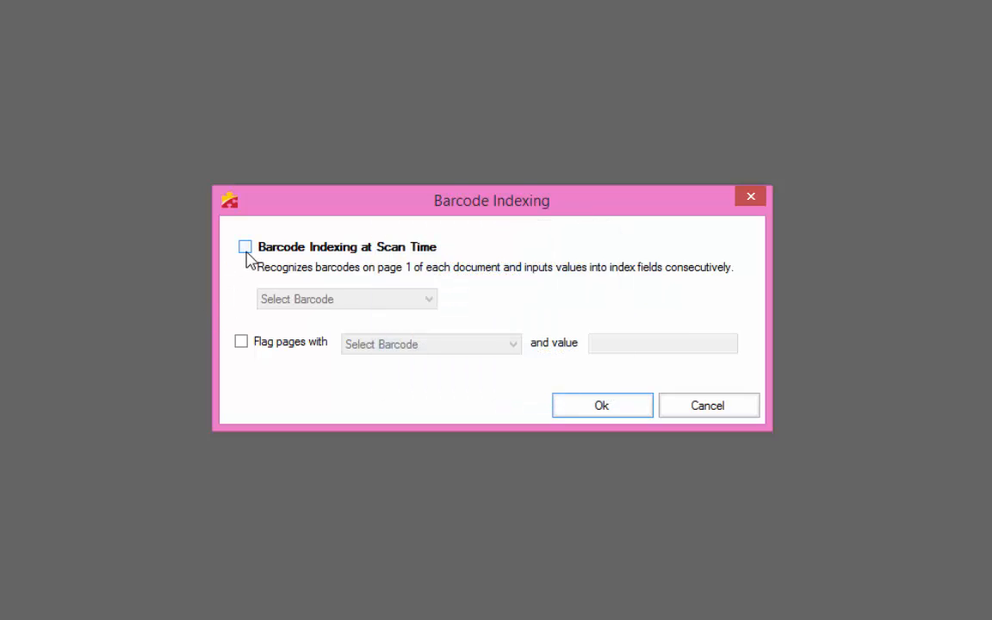
Enable barcode indexing at scan time and flag pages carrying a Code128 barcode.
click(244, 248)
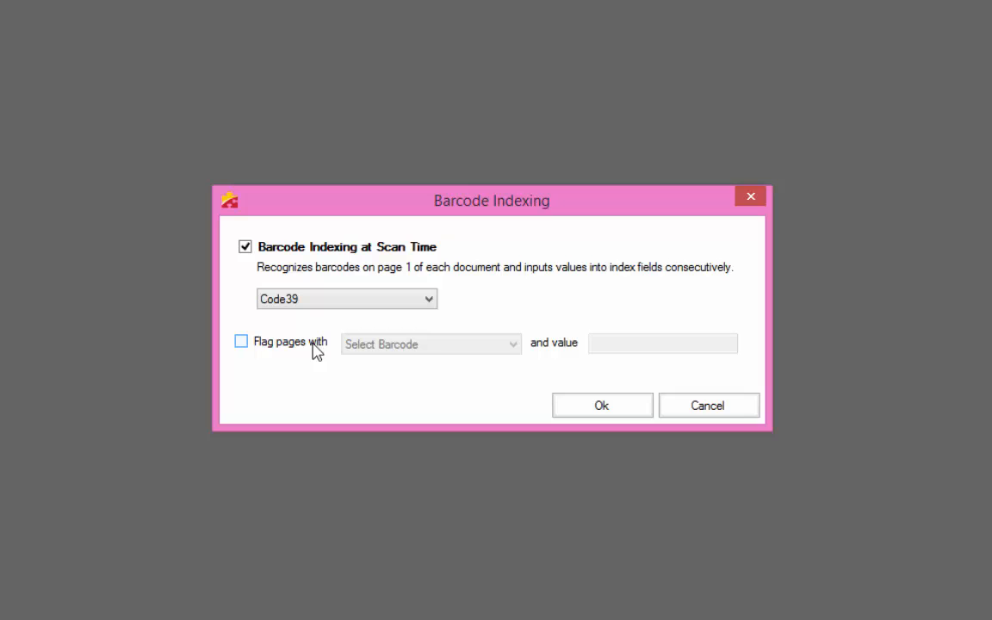
click(241, 341)
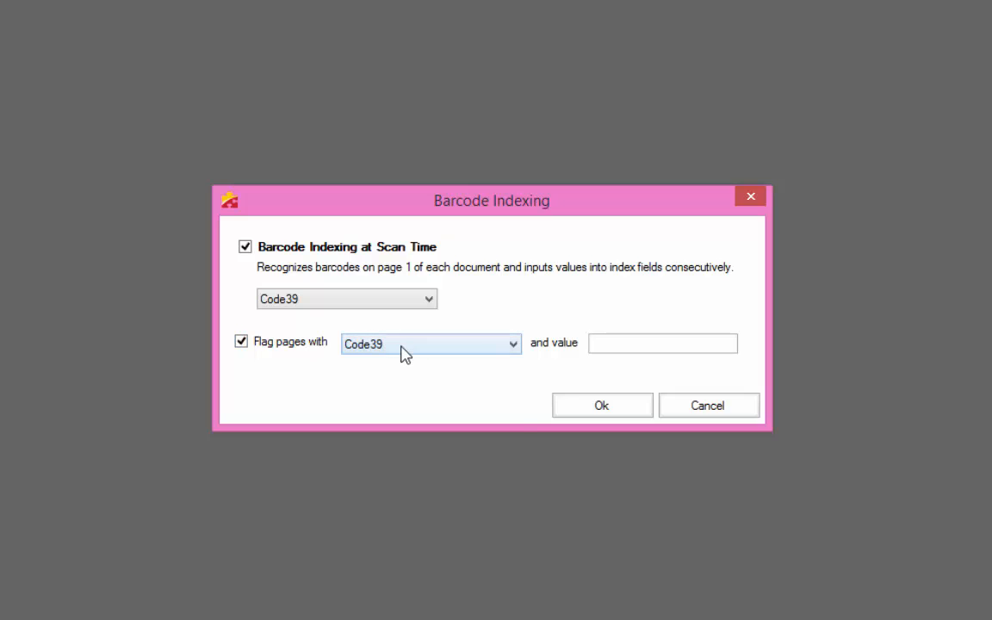
click(513, 344)
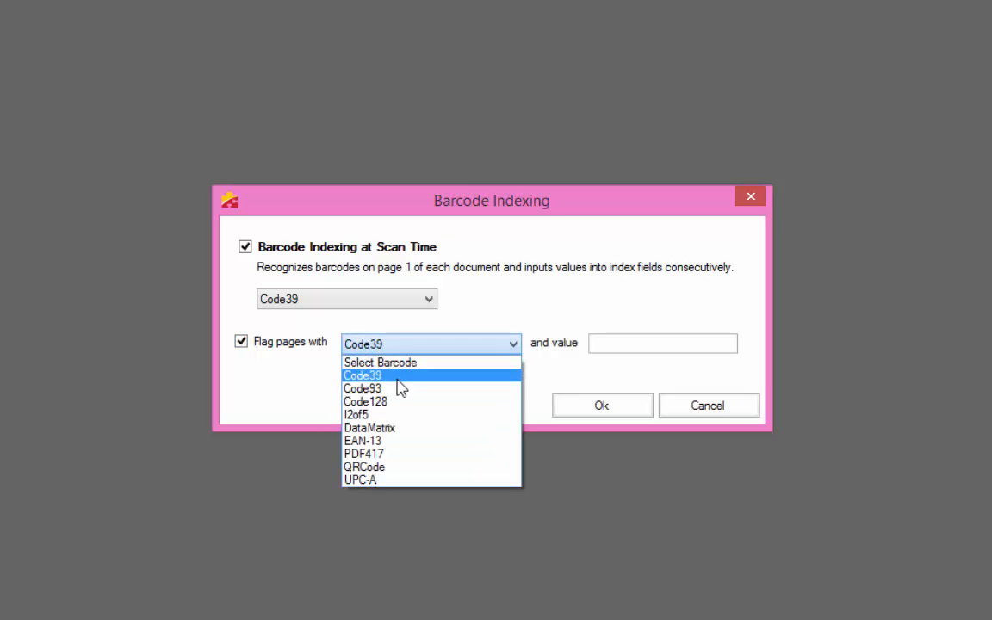
click(365, 401)
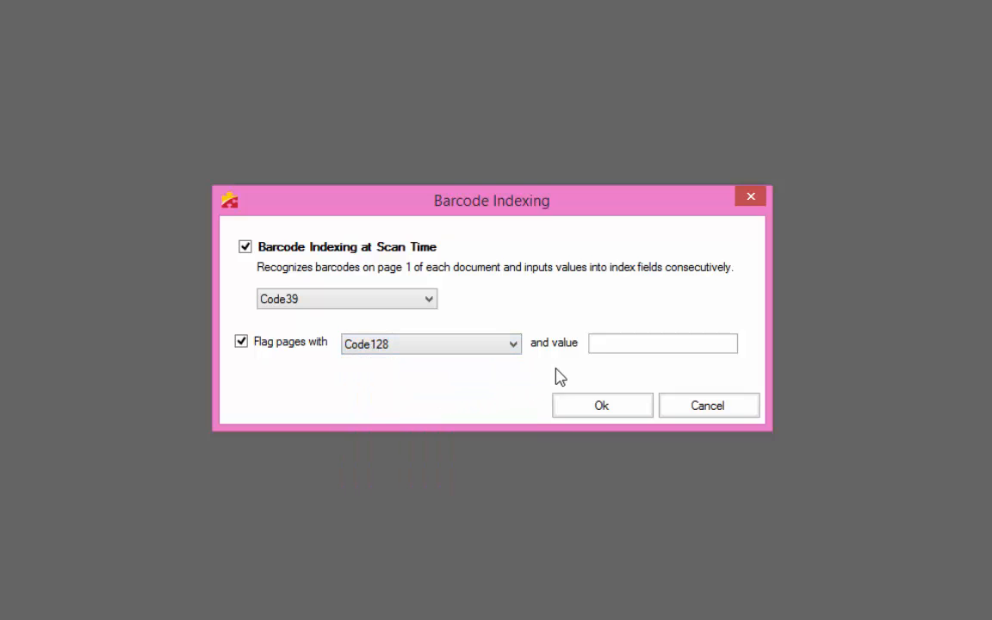
Set the flag barcode value to 'Insert Image' and confirm the barcode settings.
click(661, 343)
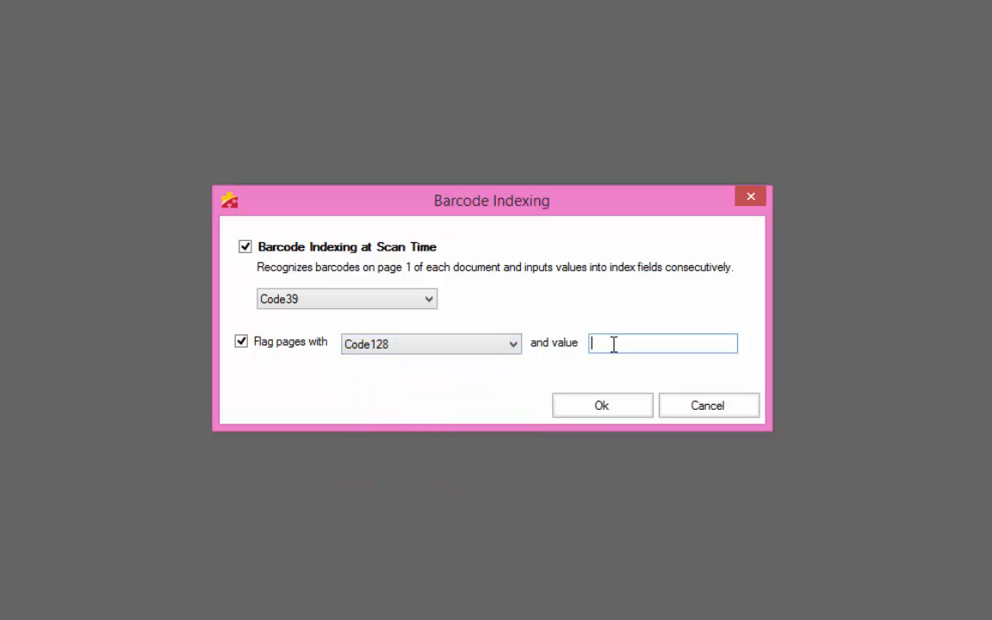
text(In)
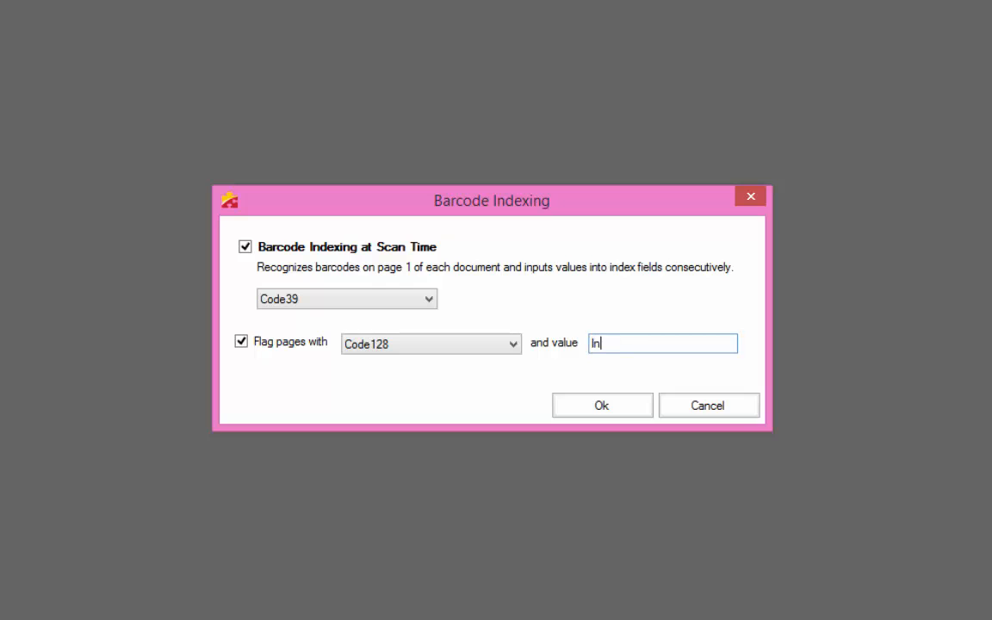
text(sert Image)
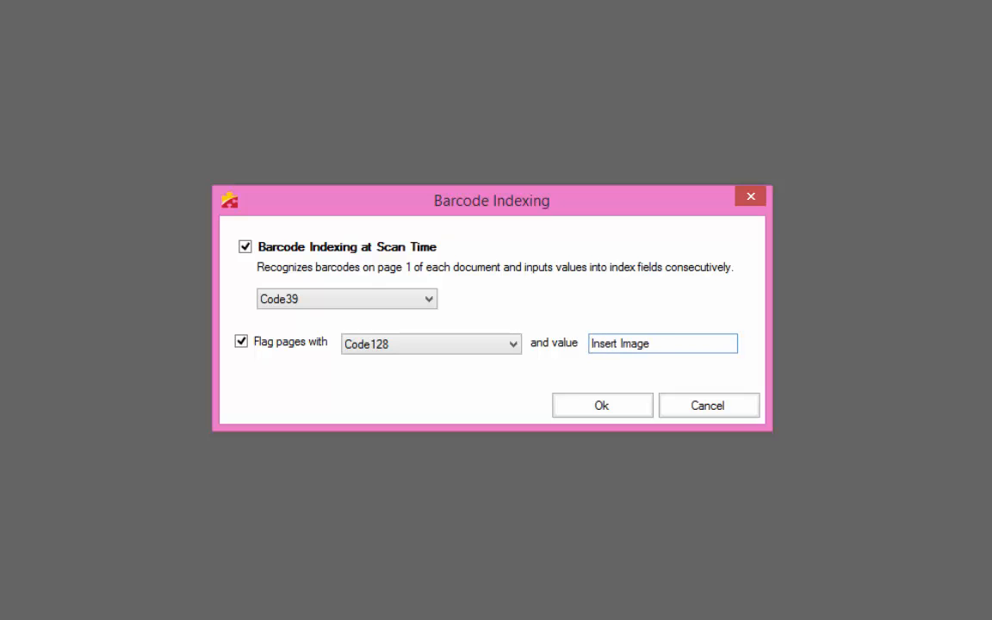
click(661, 343)
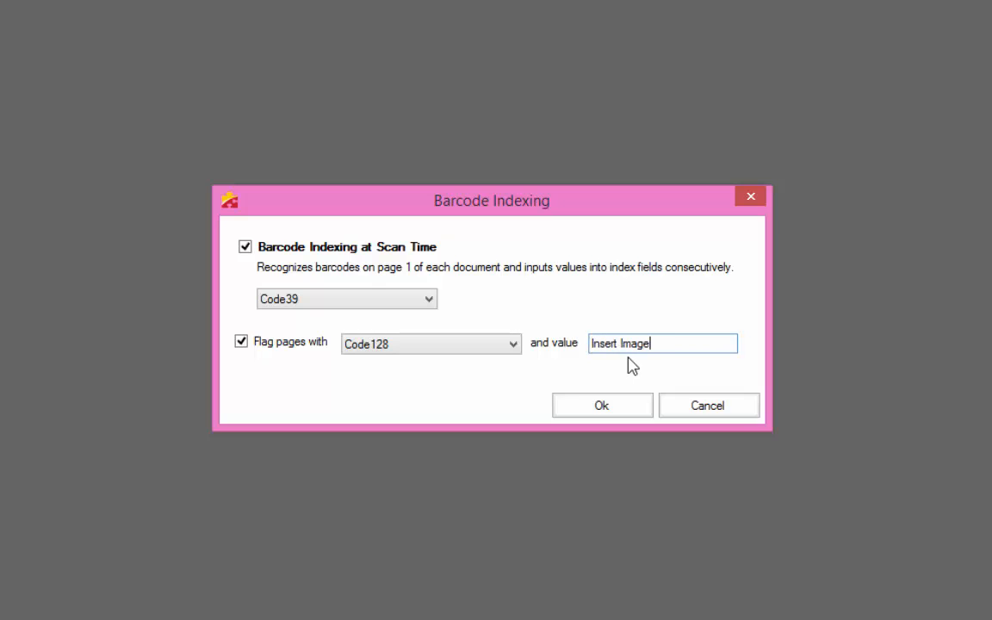
mouse_move(627, 368)
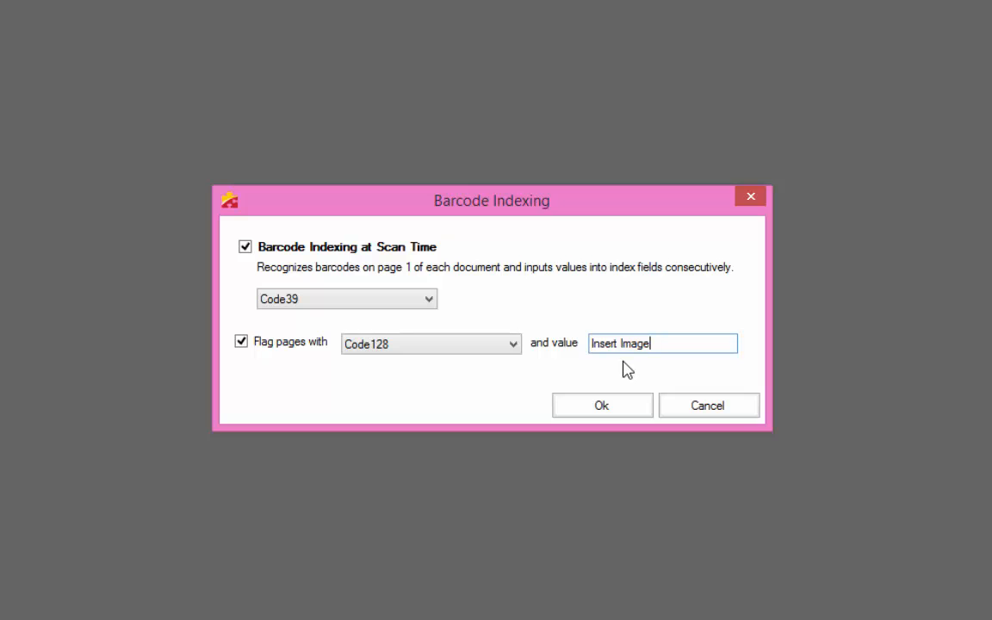
click(601, 407)
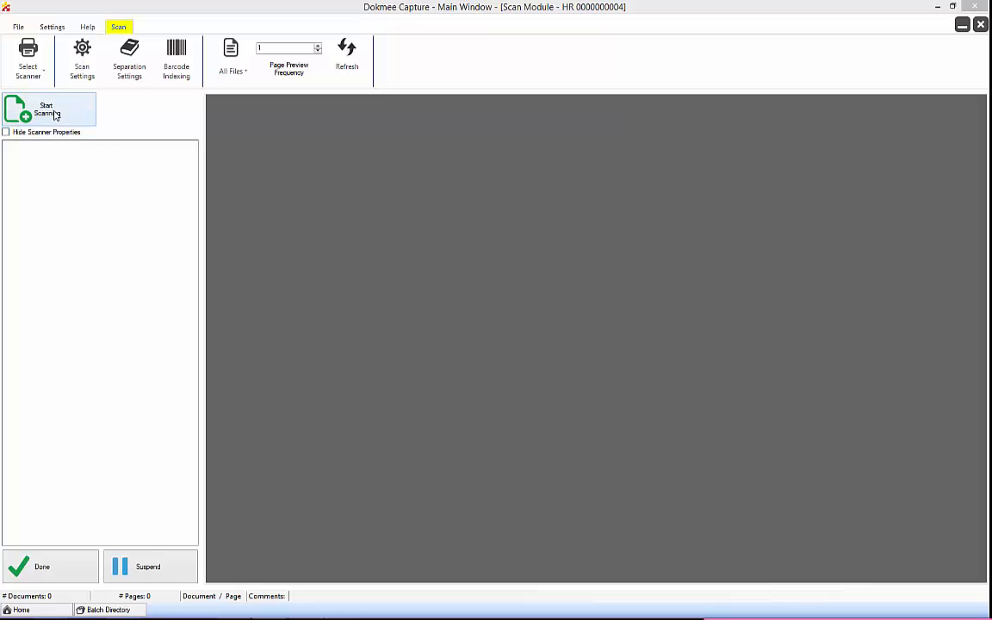
Begin a new batch scan and turn on Hide Scanner Properties.
click(46, 111)
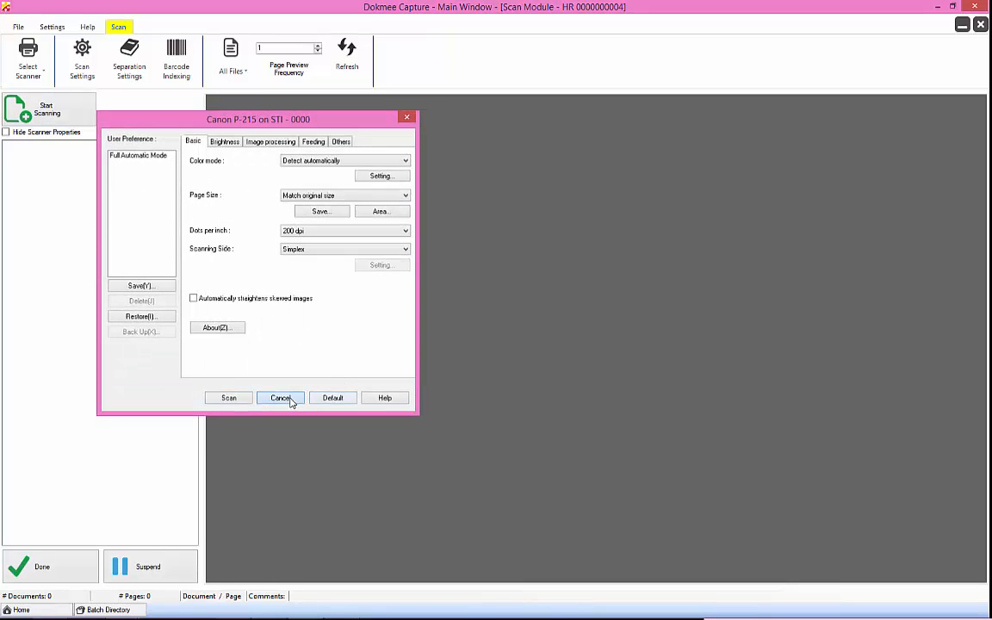
click(281, 398)
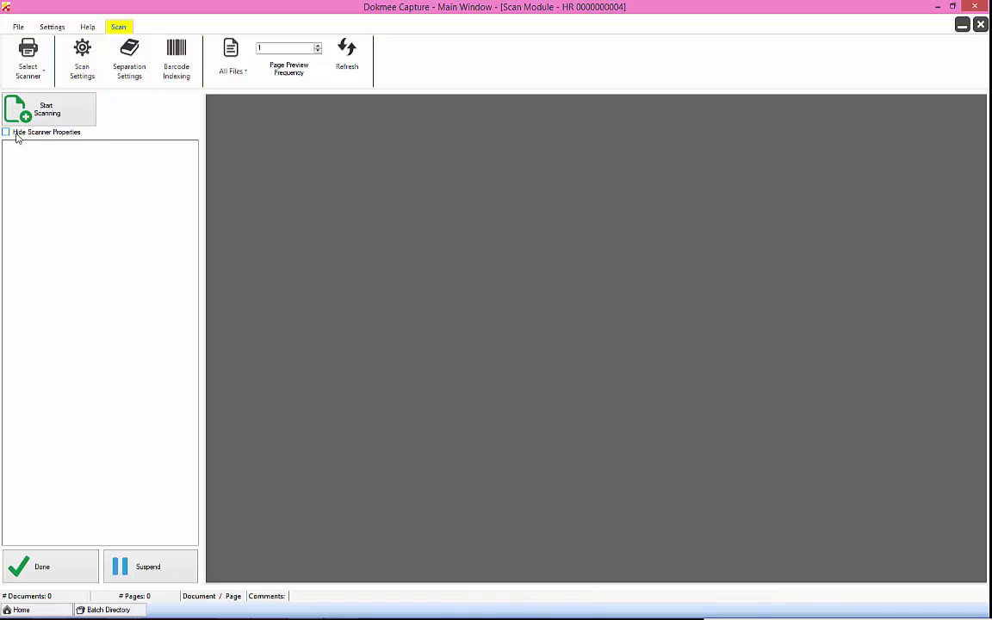
click(7, 131)
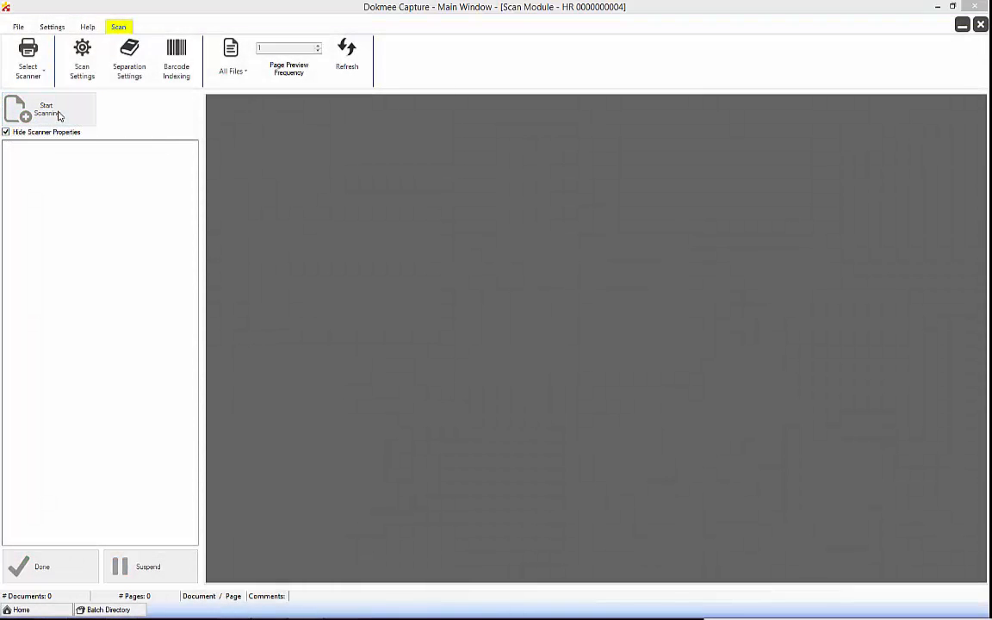
click(49, 110)
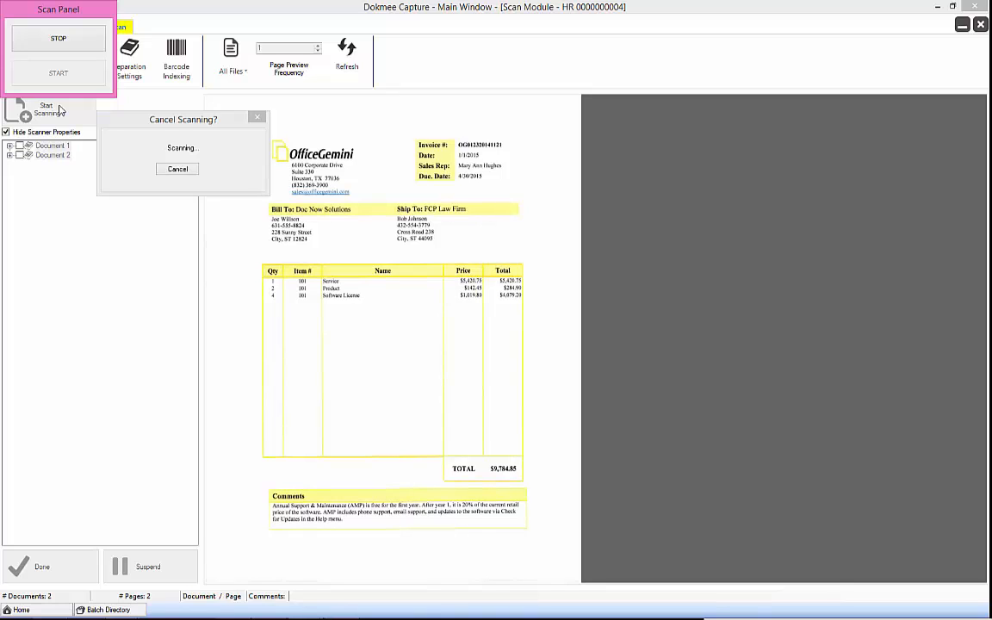
mouse_move(138, 105)
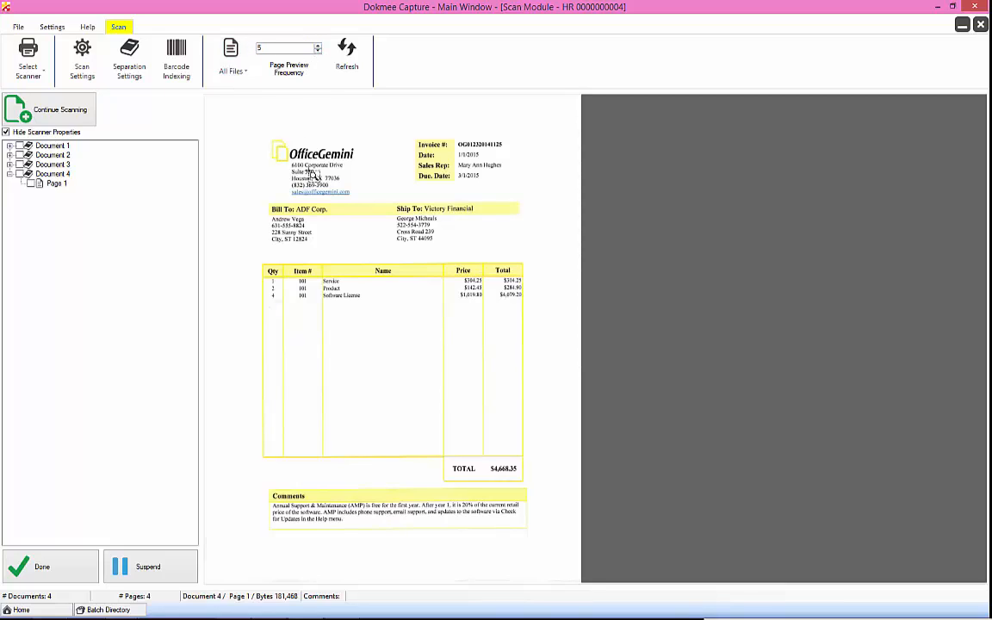
mouse_move(124, 303)
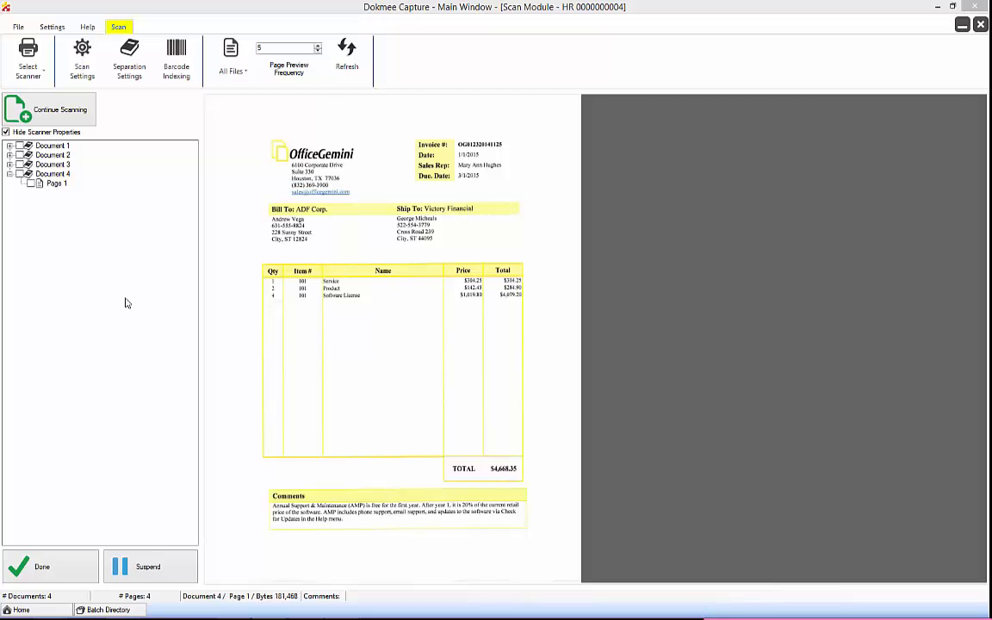
mouse_move(242, 111)
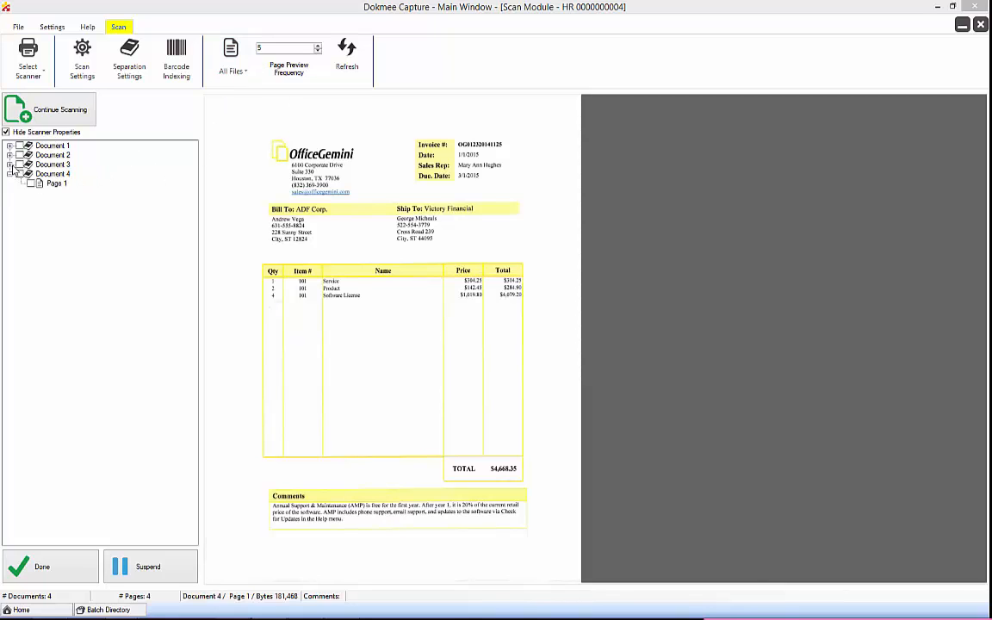
Expand the documents, view a page's context menu, and preview pages of Documents 1, 2 and 4.
click(52, 155)
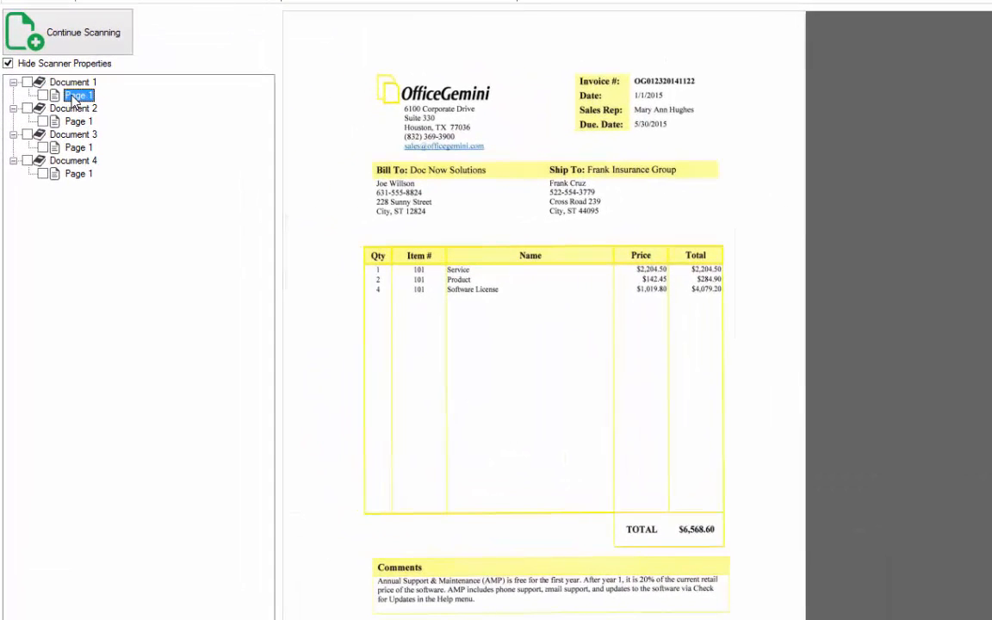
right_click(78, 95)
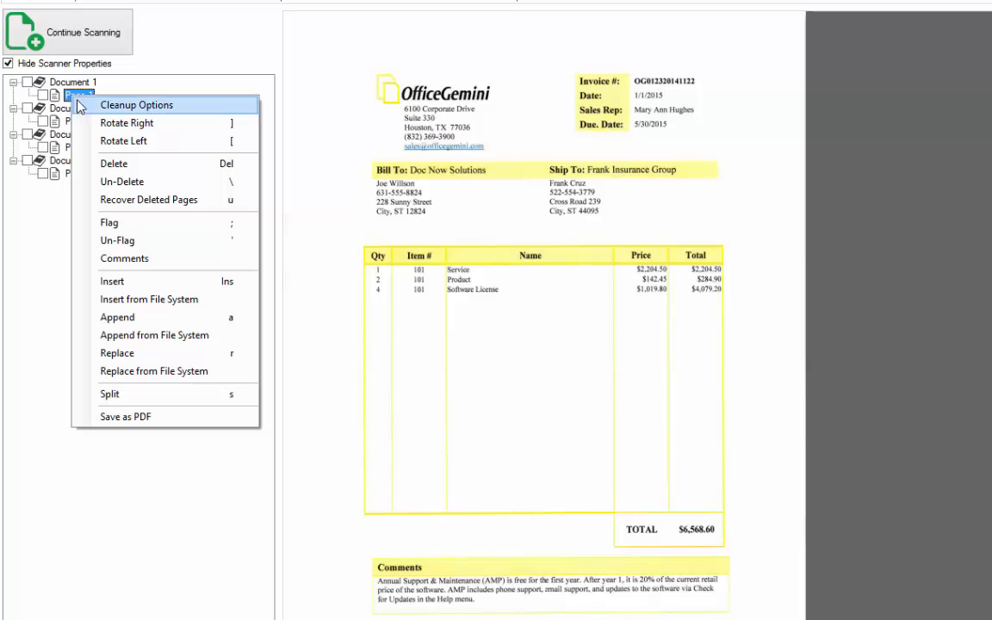
mouse_move(124, 141)
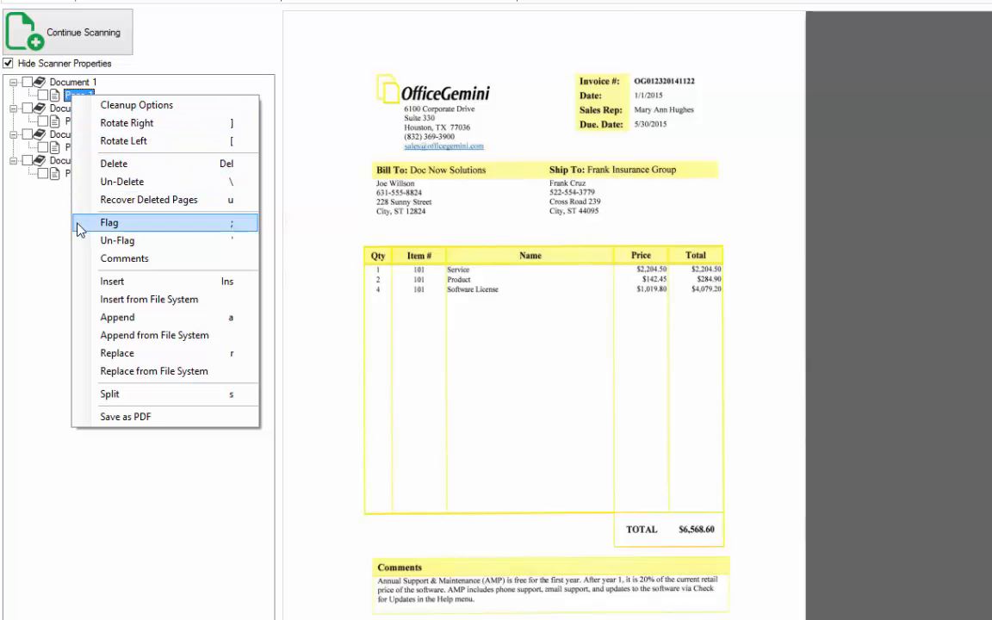
mouse_move(71, 176)
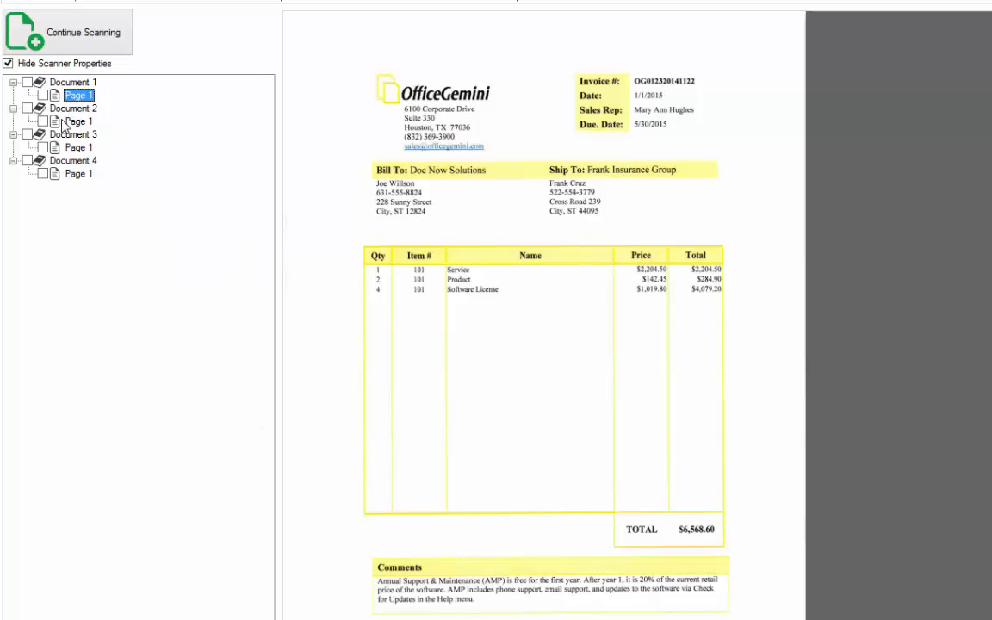
click(79, 120)
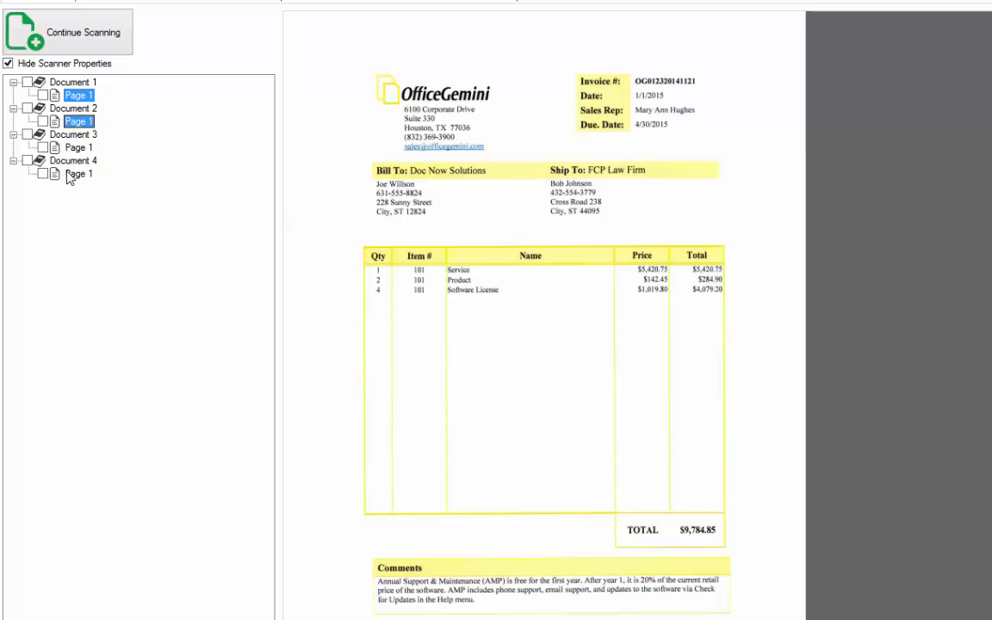
click(79, 174)
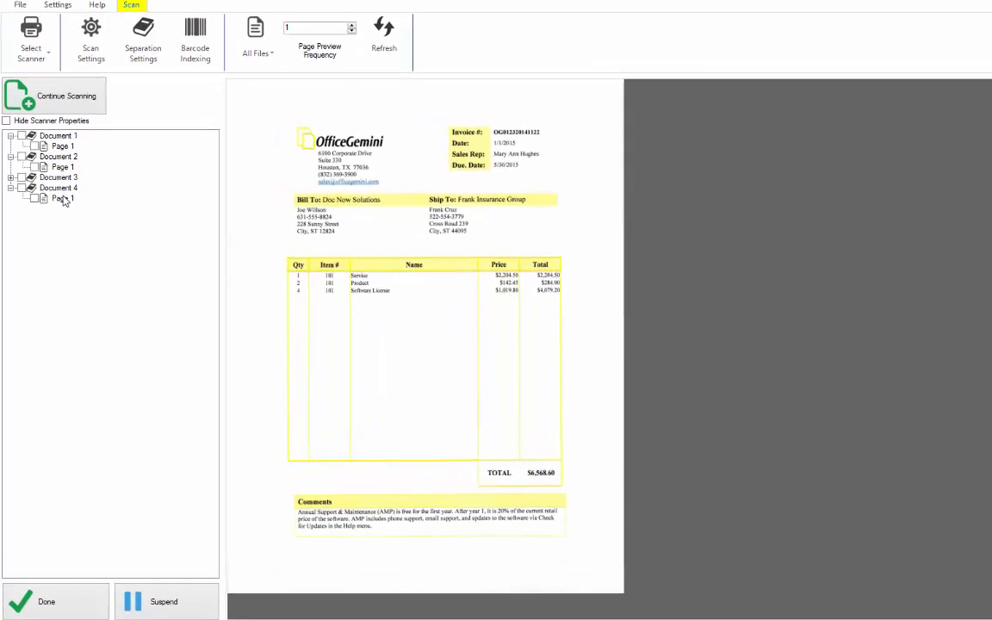
Select and mark the pages of Documents 2, 3 and 4 as deleted.
click(62, 198)
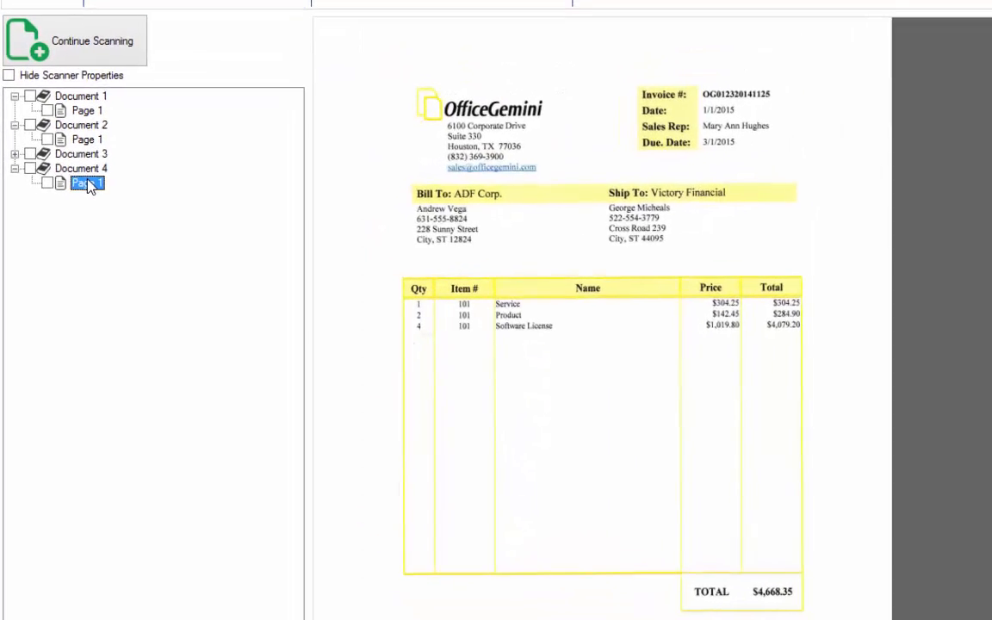
click(91, 135)
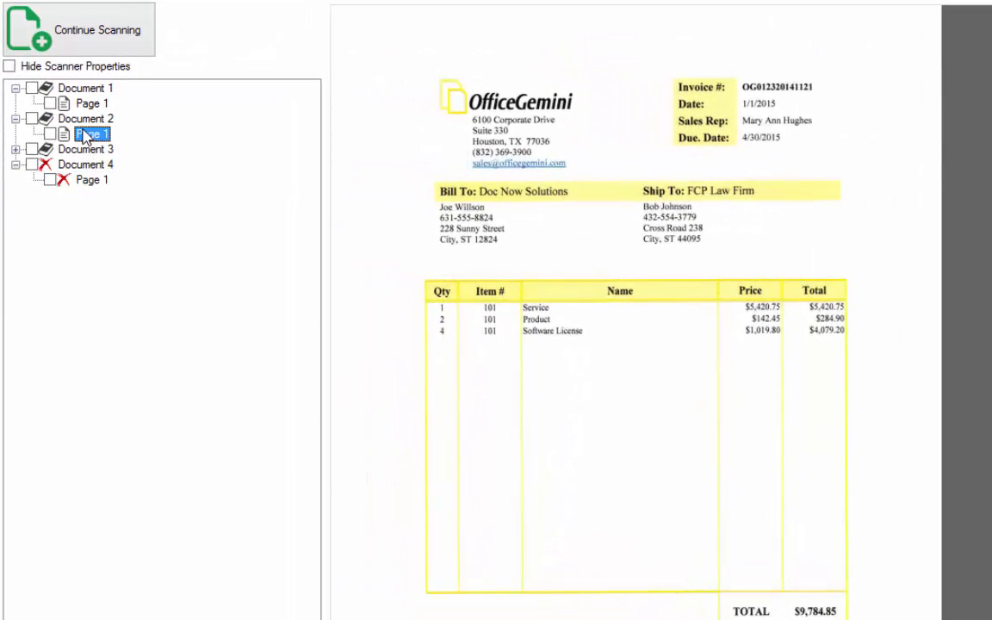
click(91, 165)
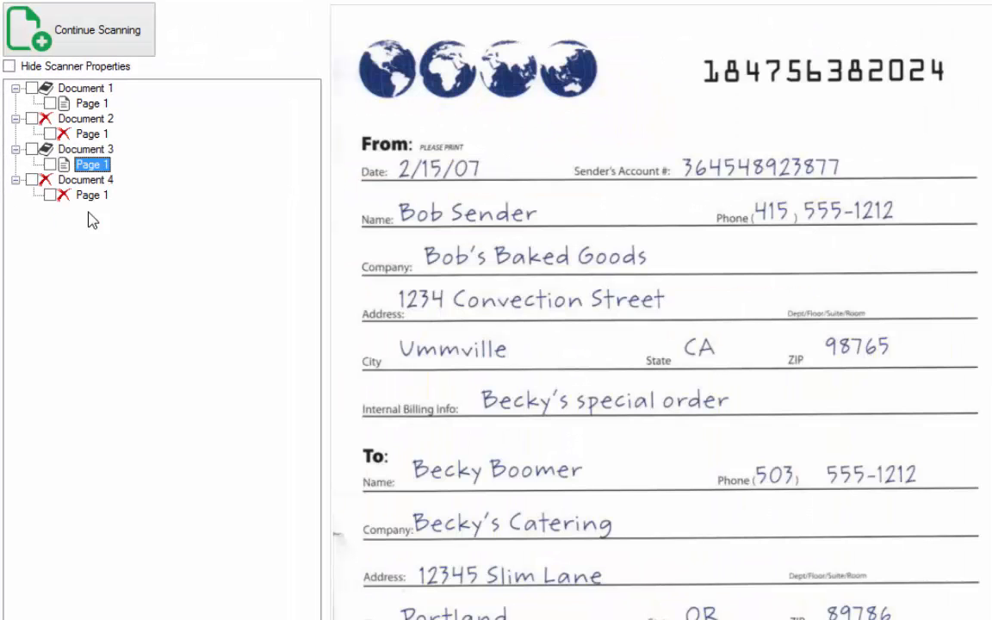
click(91, 194)
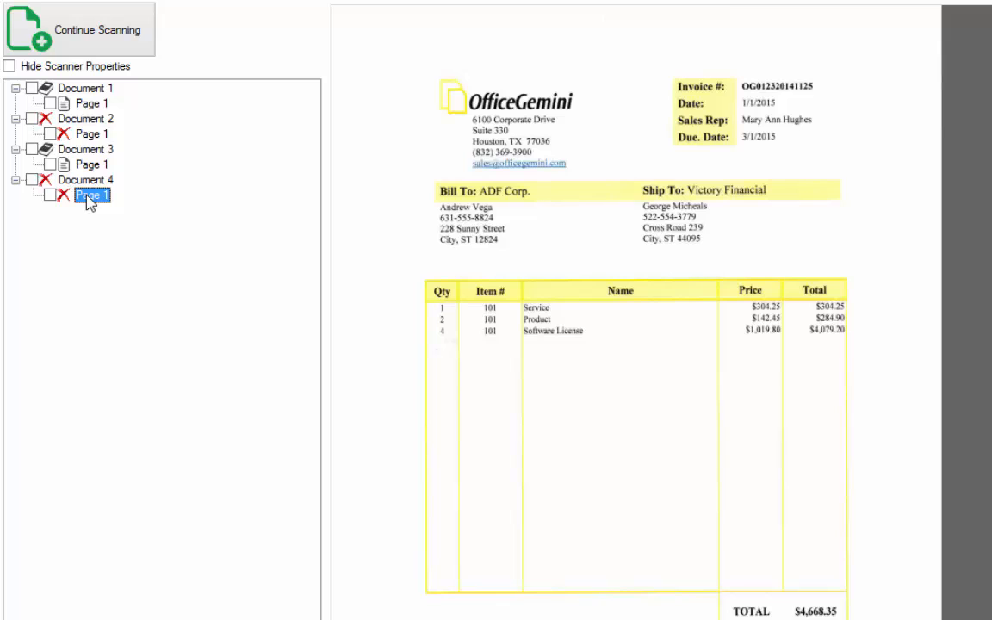
Un-delete Document 4's Page 1 from its context menu.
right_click(90, 196)
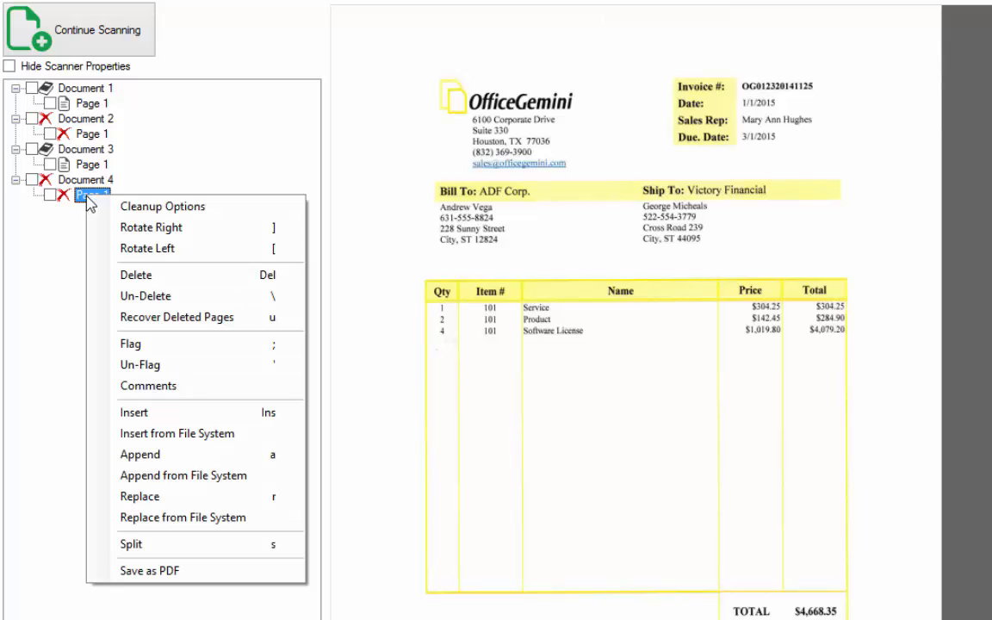
mouse_move(145, 296)
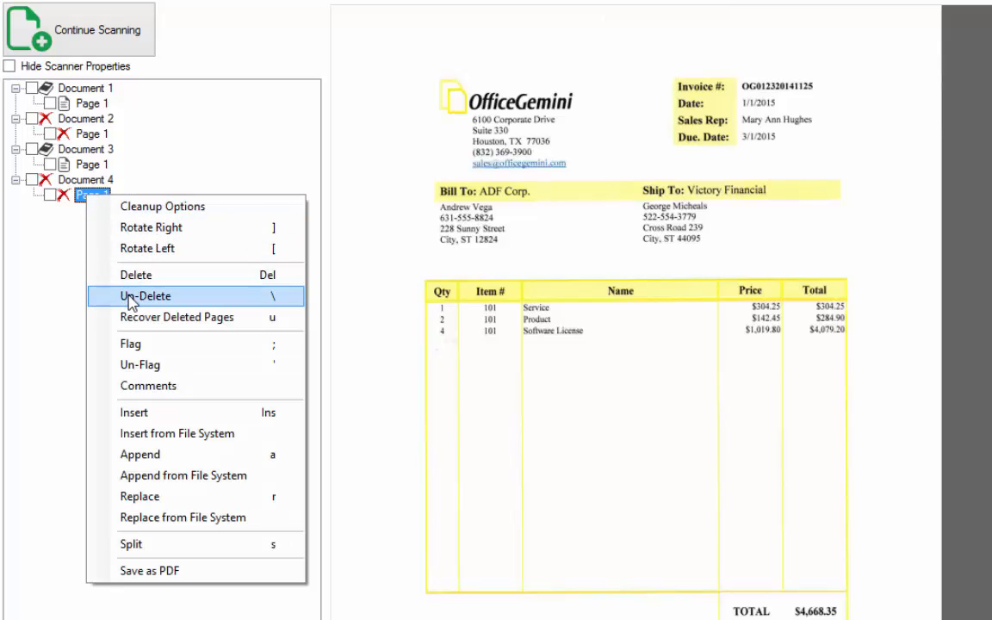
click(145, 297)
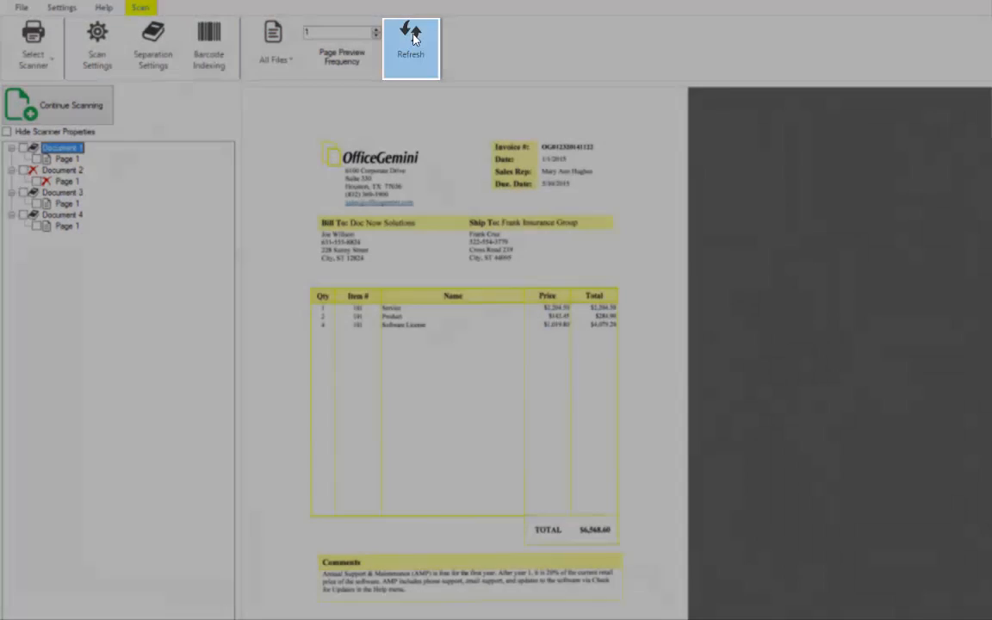
Refresh the tree to drop deleted pages, leaving three documents, and show Document 2's page.
click(410, 49)
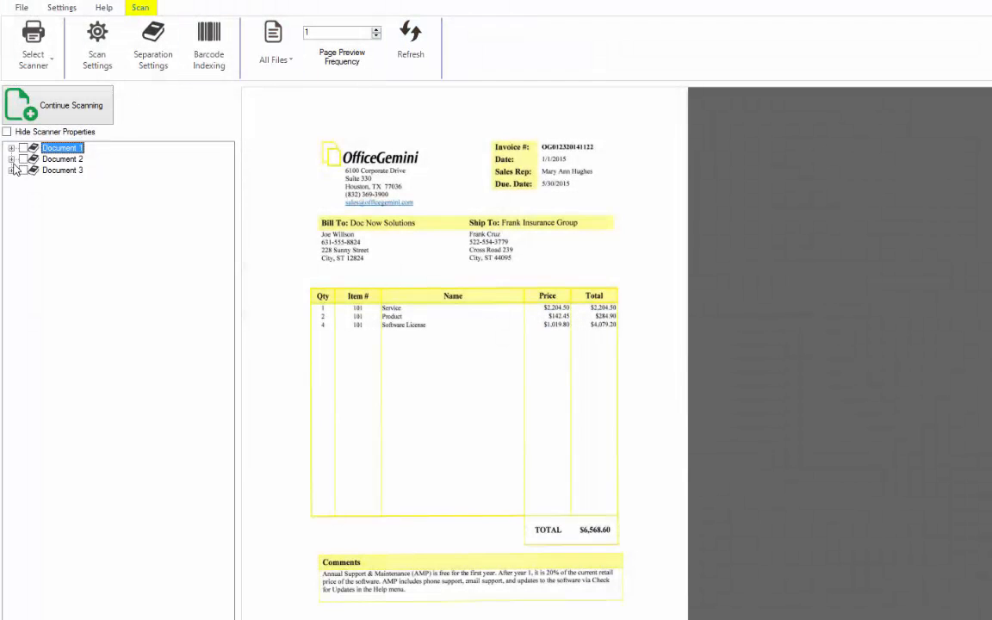
click(62, 159)
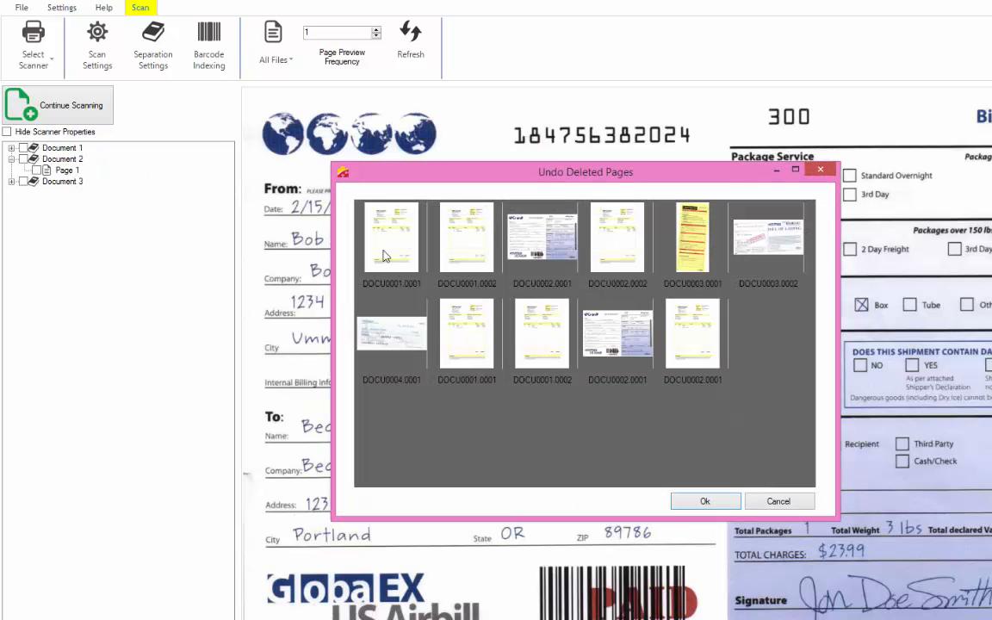
mouse_move(619, 260)
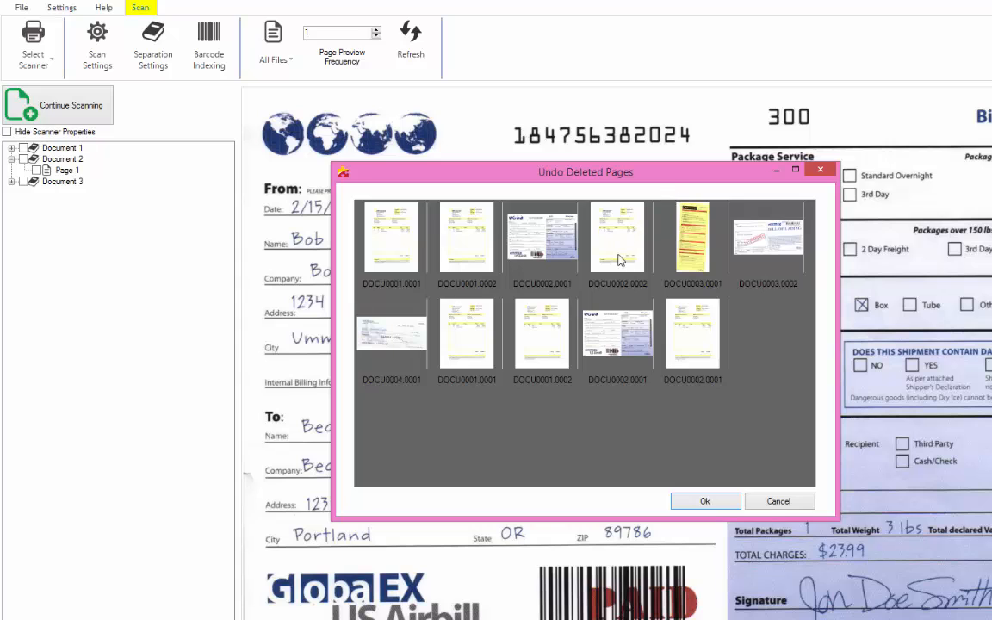
Recover DOCU0002.0001 into Document 2 before Page 1 and preview the restored invoice.
click(693, 334)
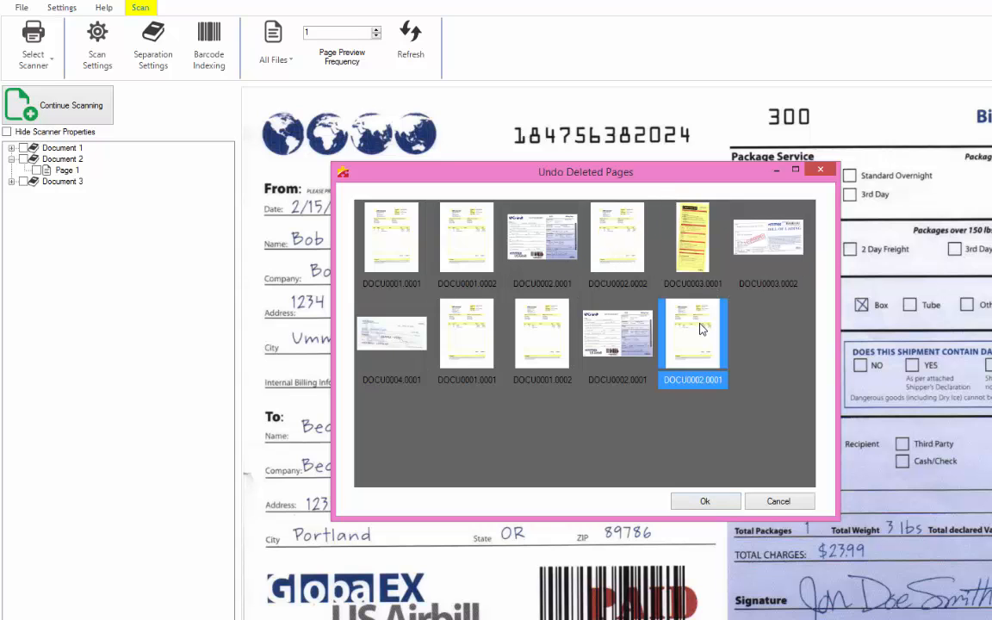
click(704, 501)
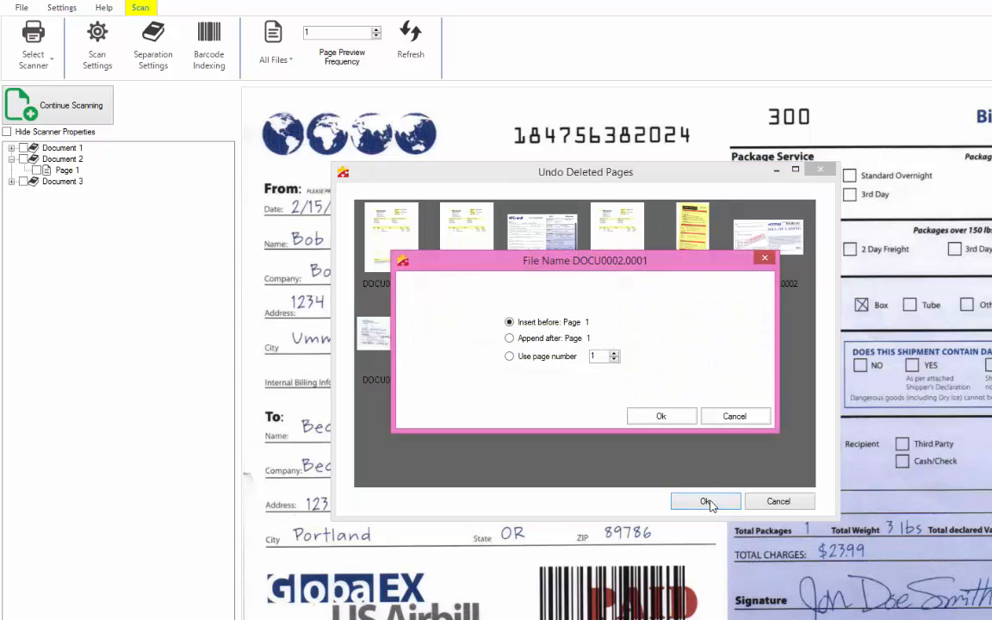
mouse_move(661, 415)
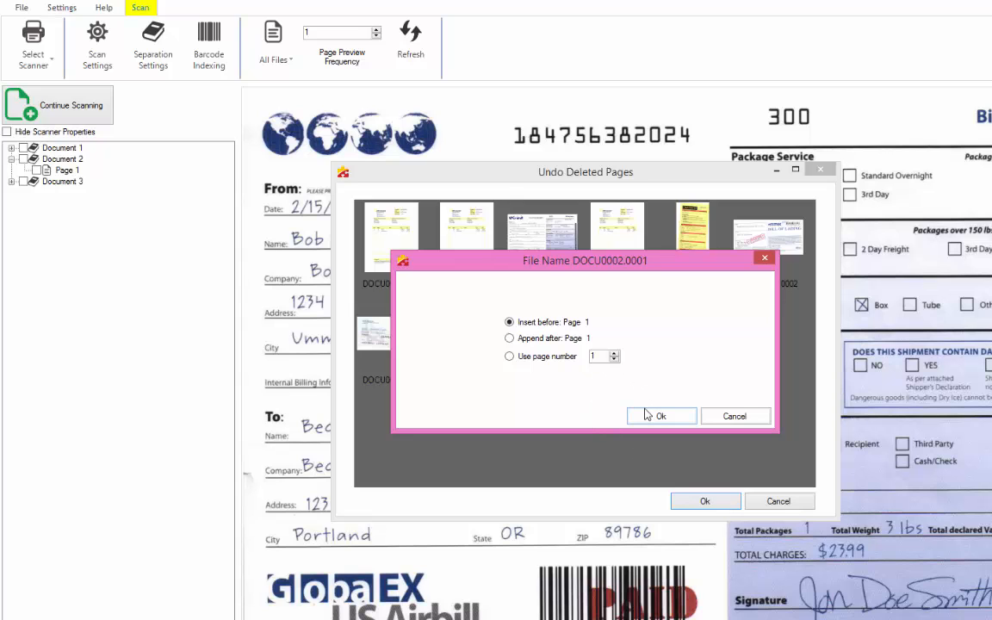
click(661, 416)
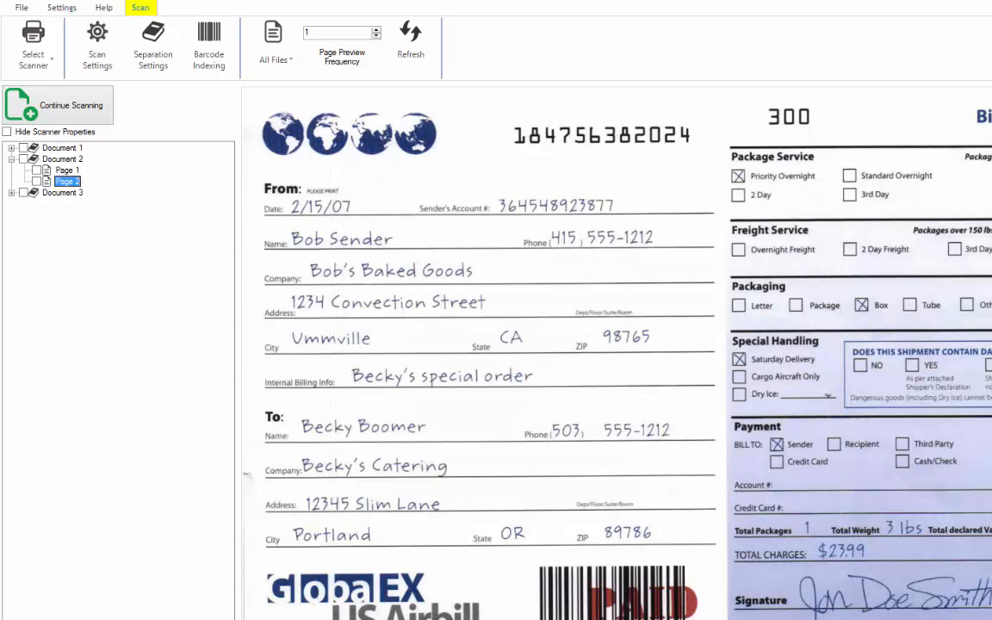
click(66, 170)
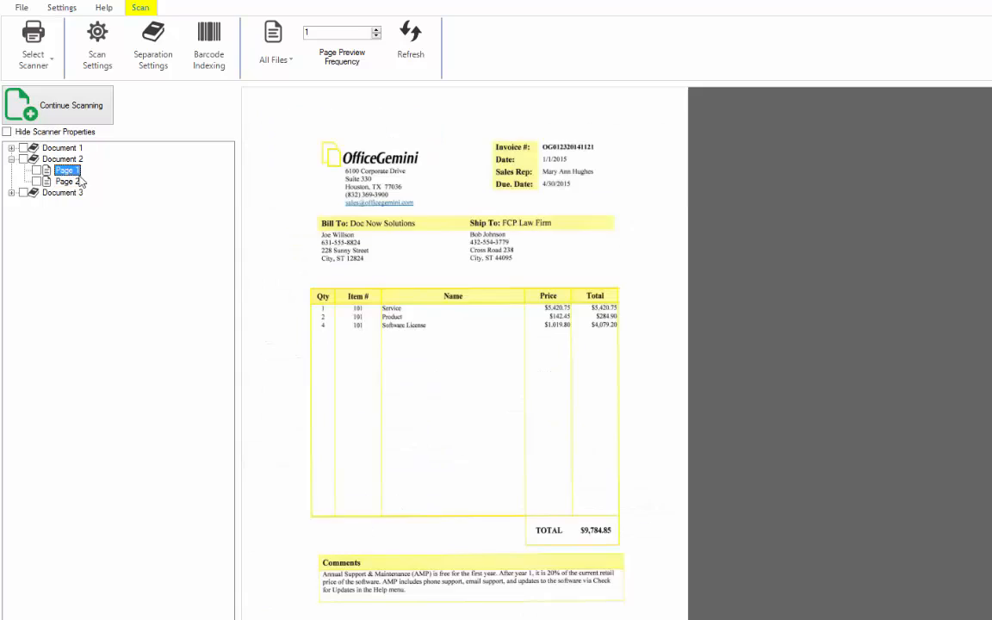